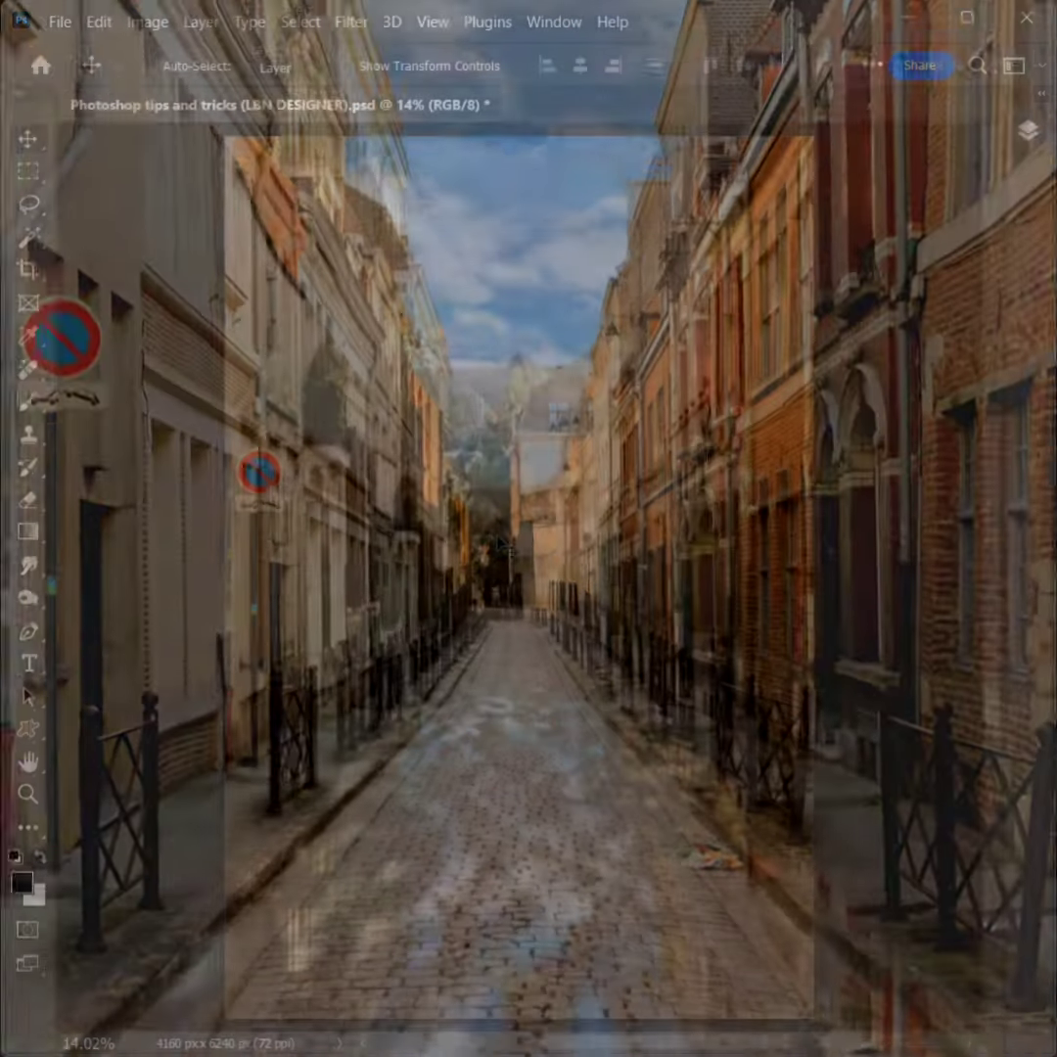
- Unlock the Background photo as Layer 0, duplicate it, and add an empty layer above
left_click(554, 22)
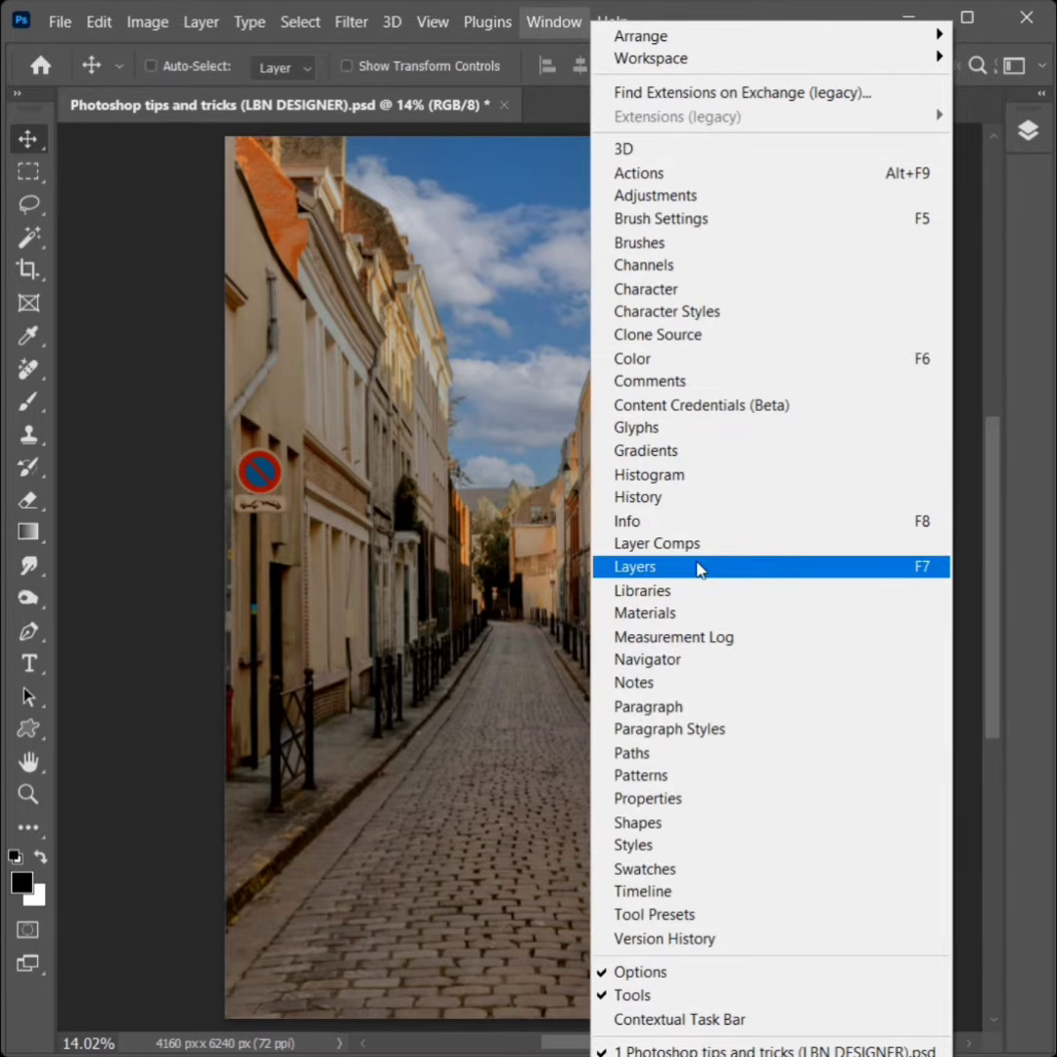
left_click(634, 566)
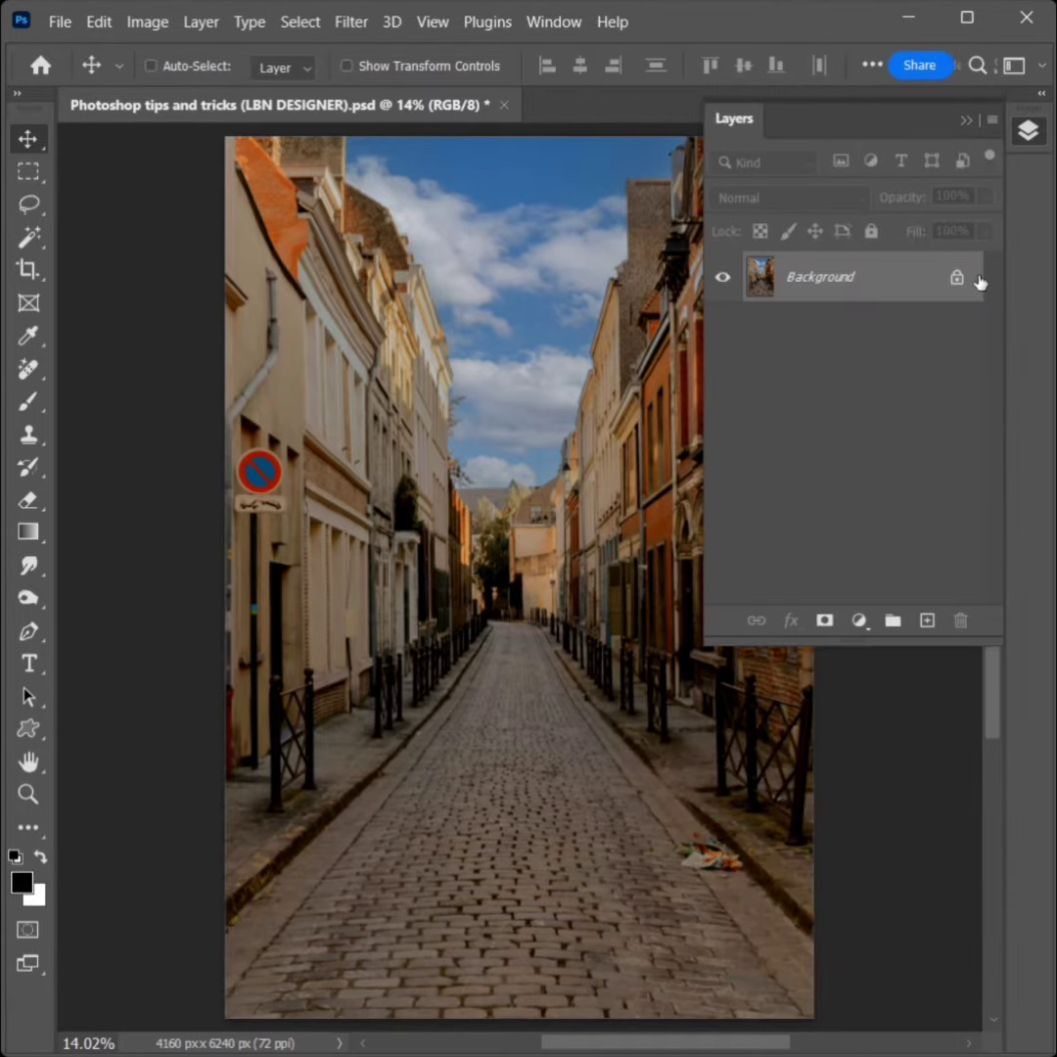
double_click(819, 276)
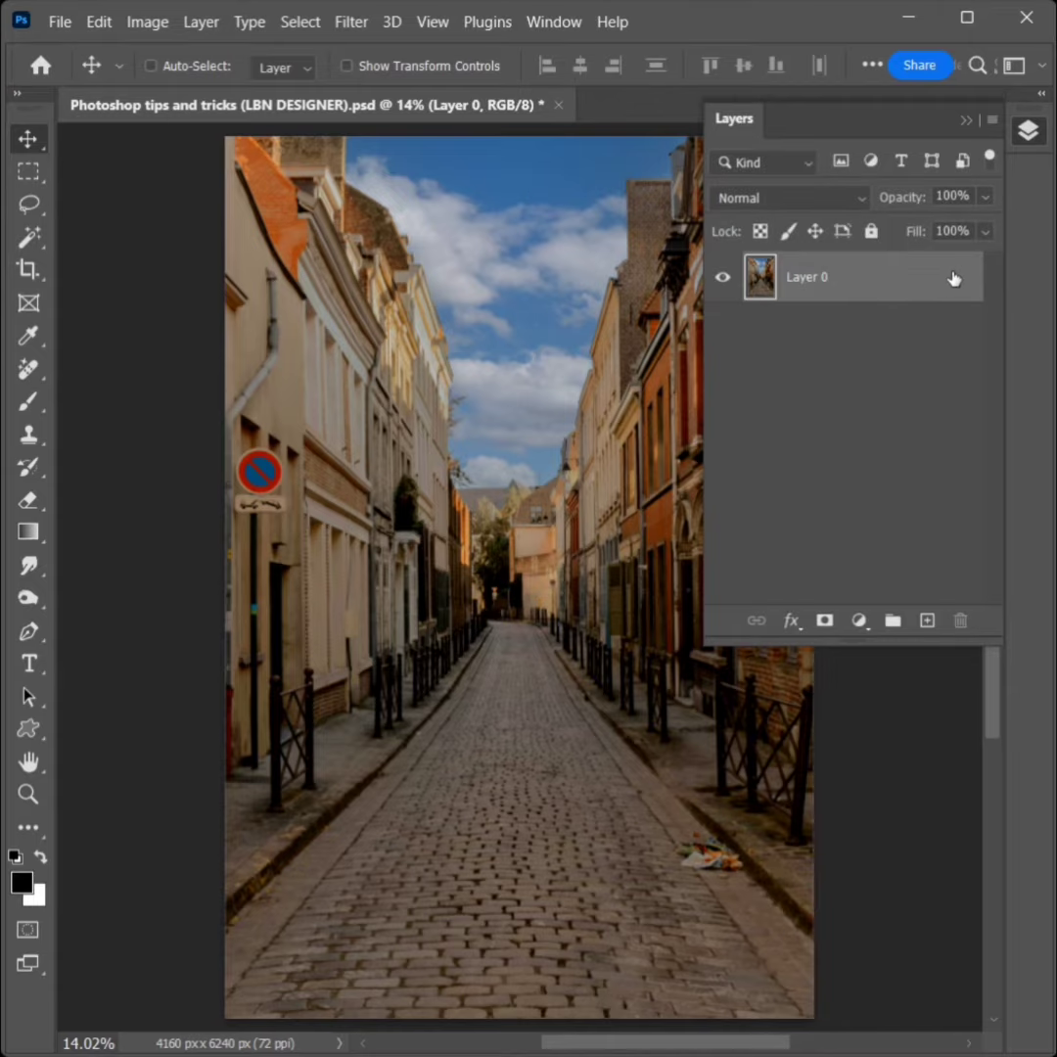
left_click(927, 621)
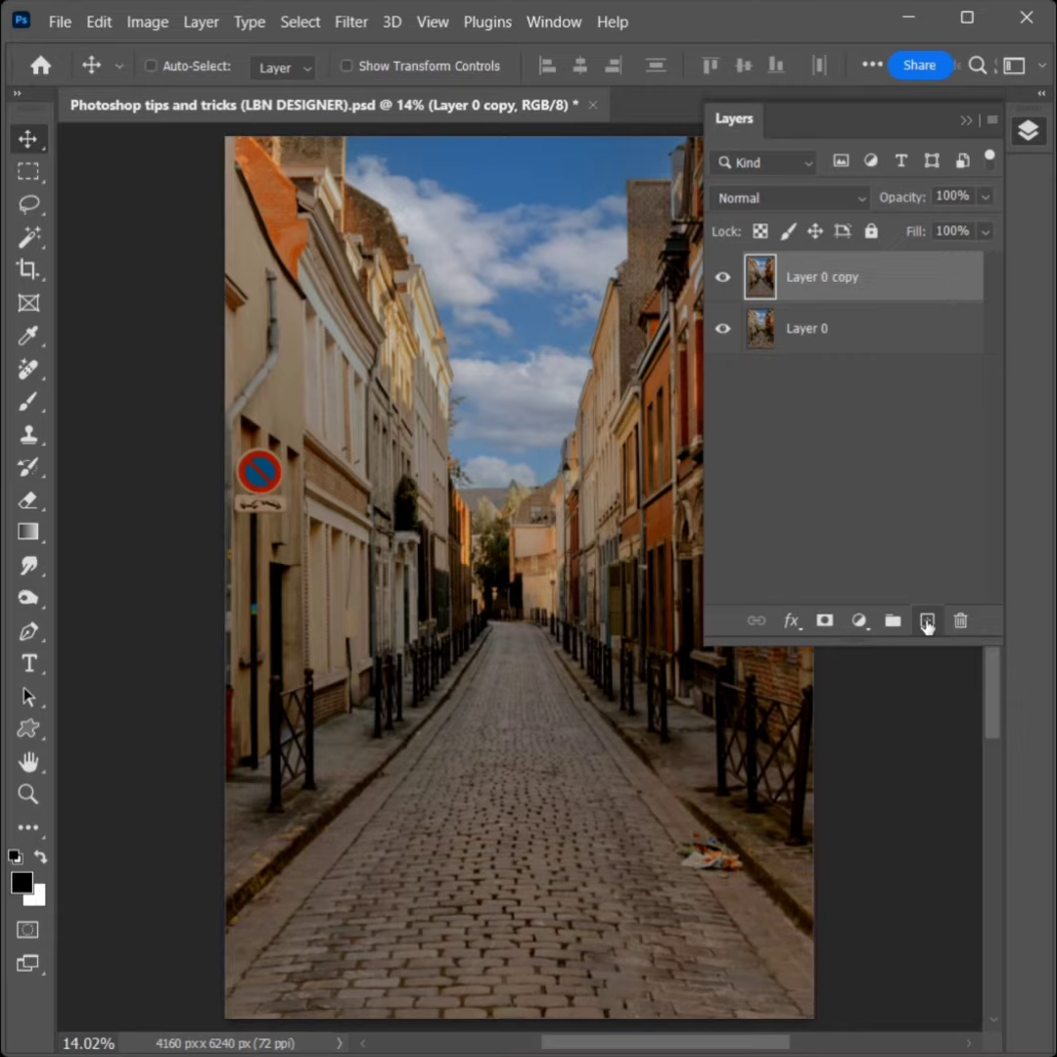
left_click(926, 621)
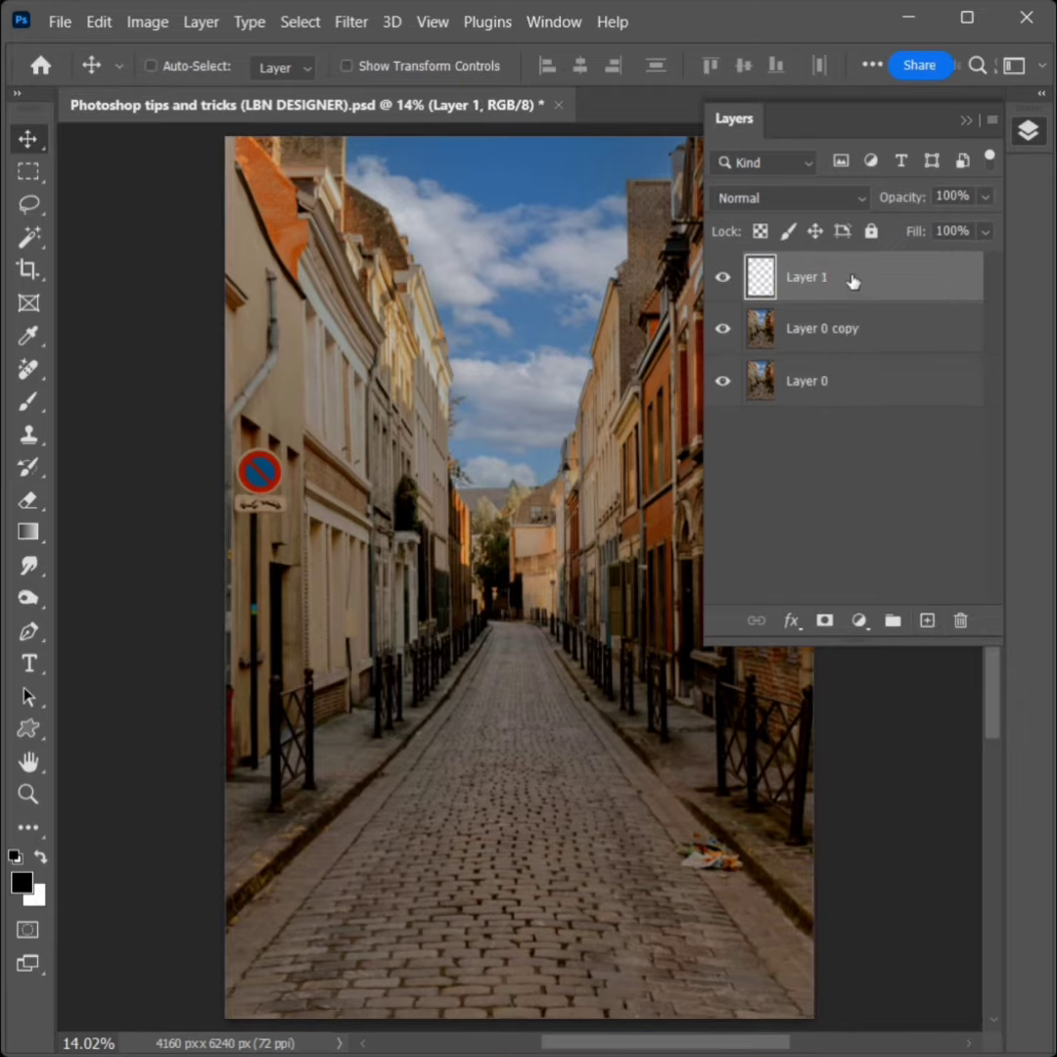
- Render the Clouds filter onto the empty top layer, Layer 1
left_click(351, 22)
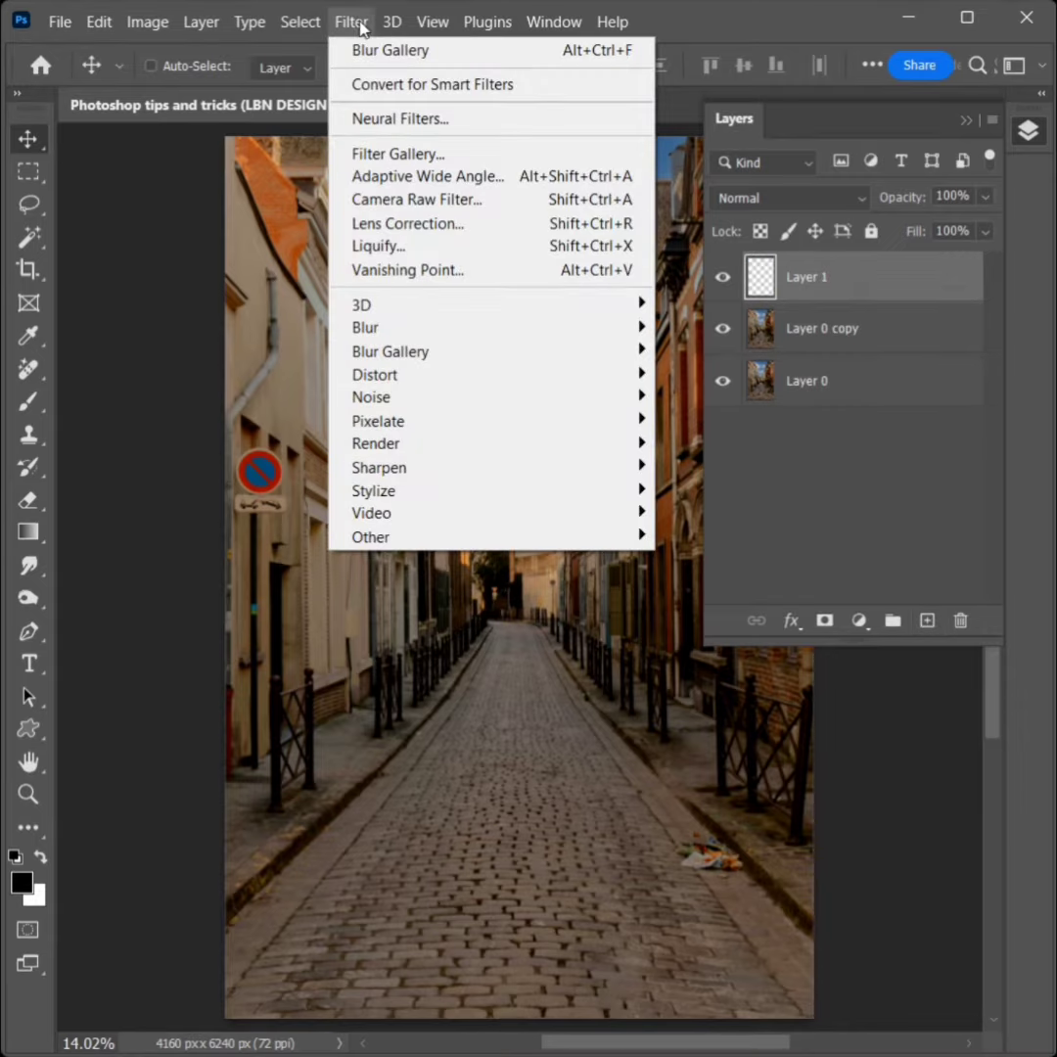
mouse_move(378, 420)
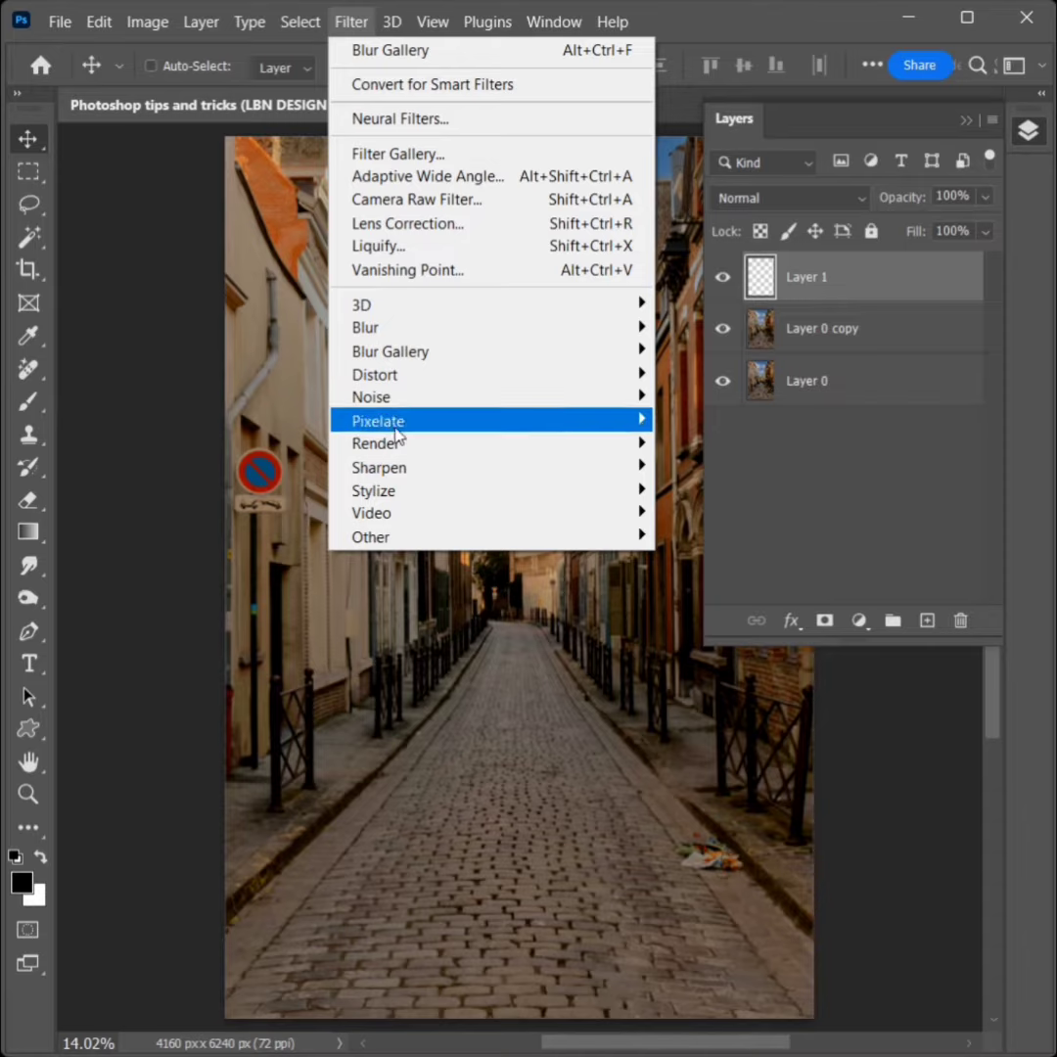
mouse_move(375, 443)
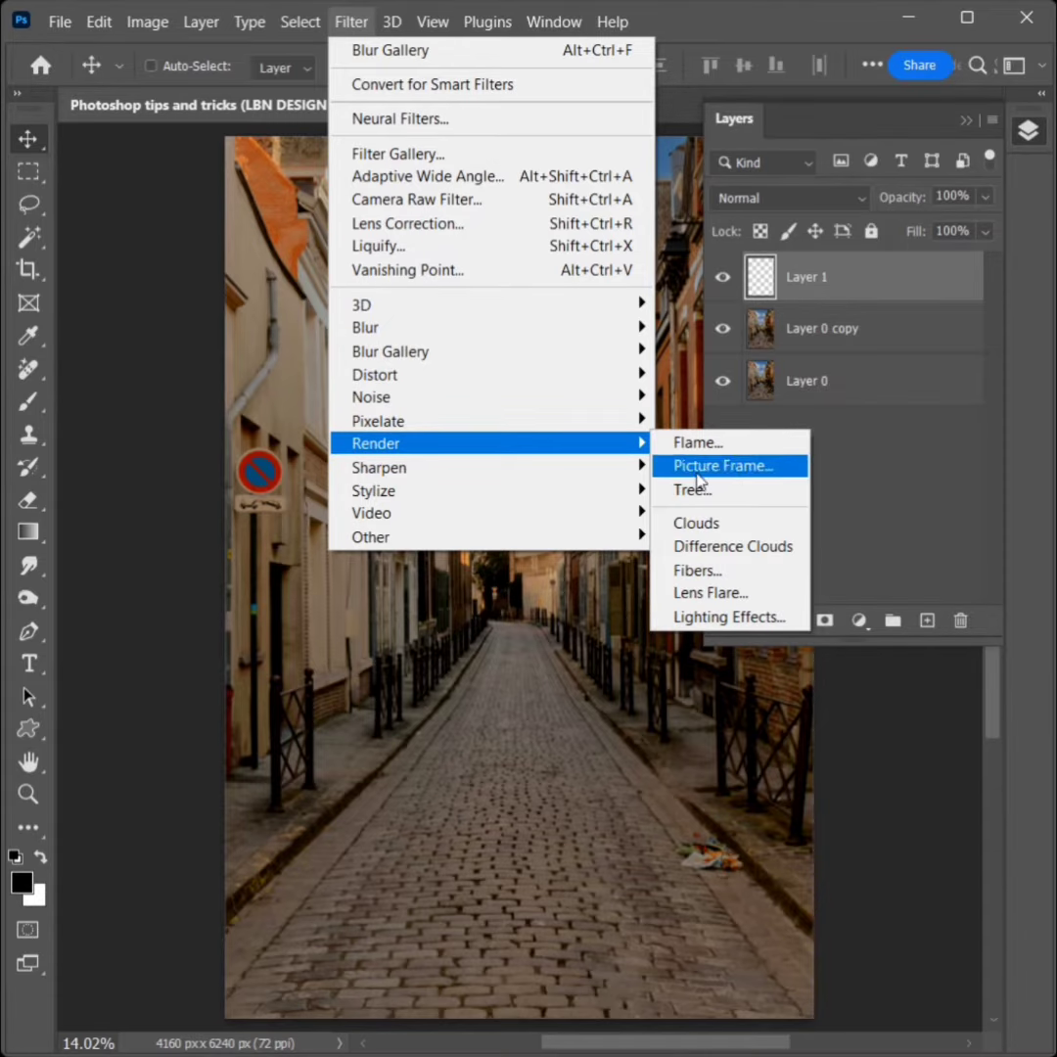
left_click(697, 522)
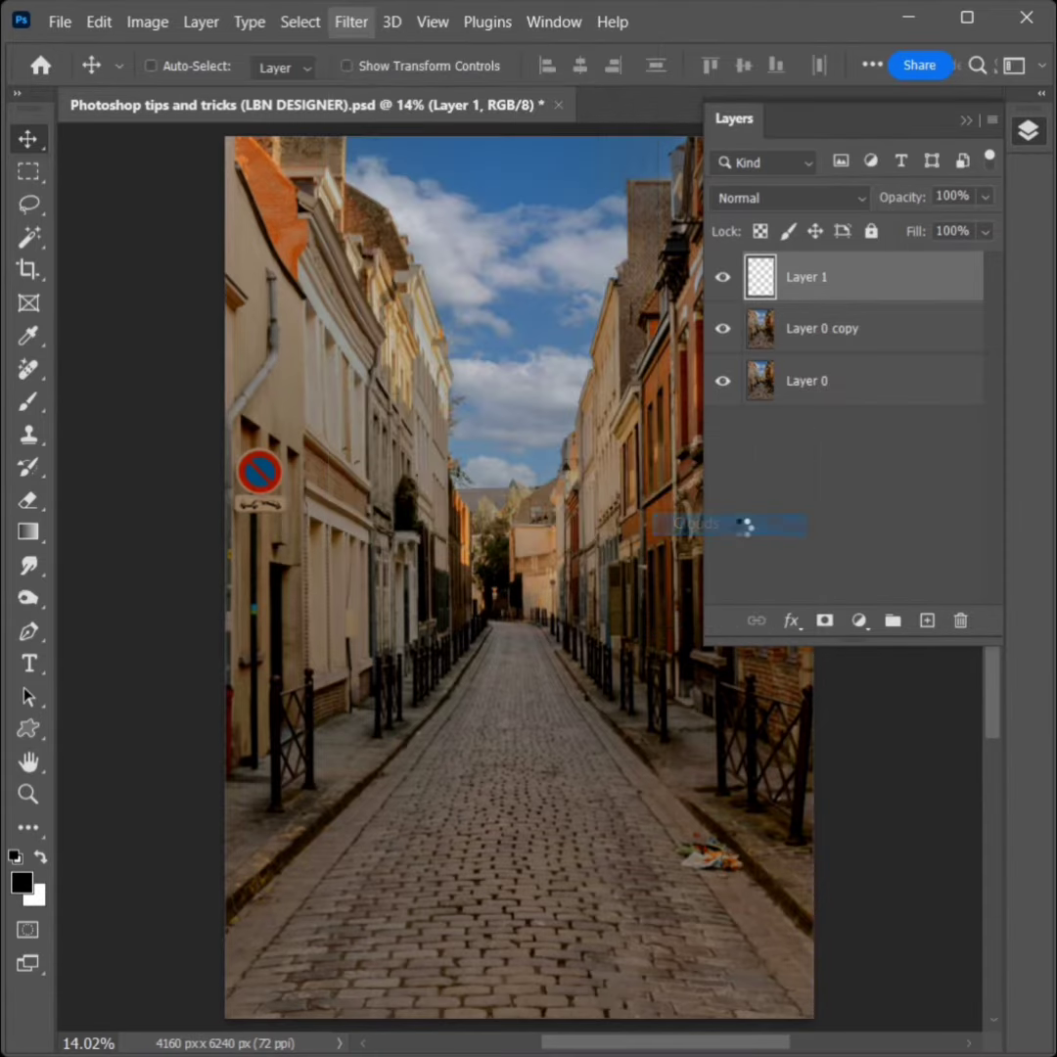
left_click(351, 21)
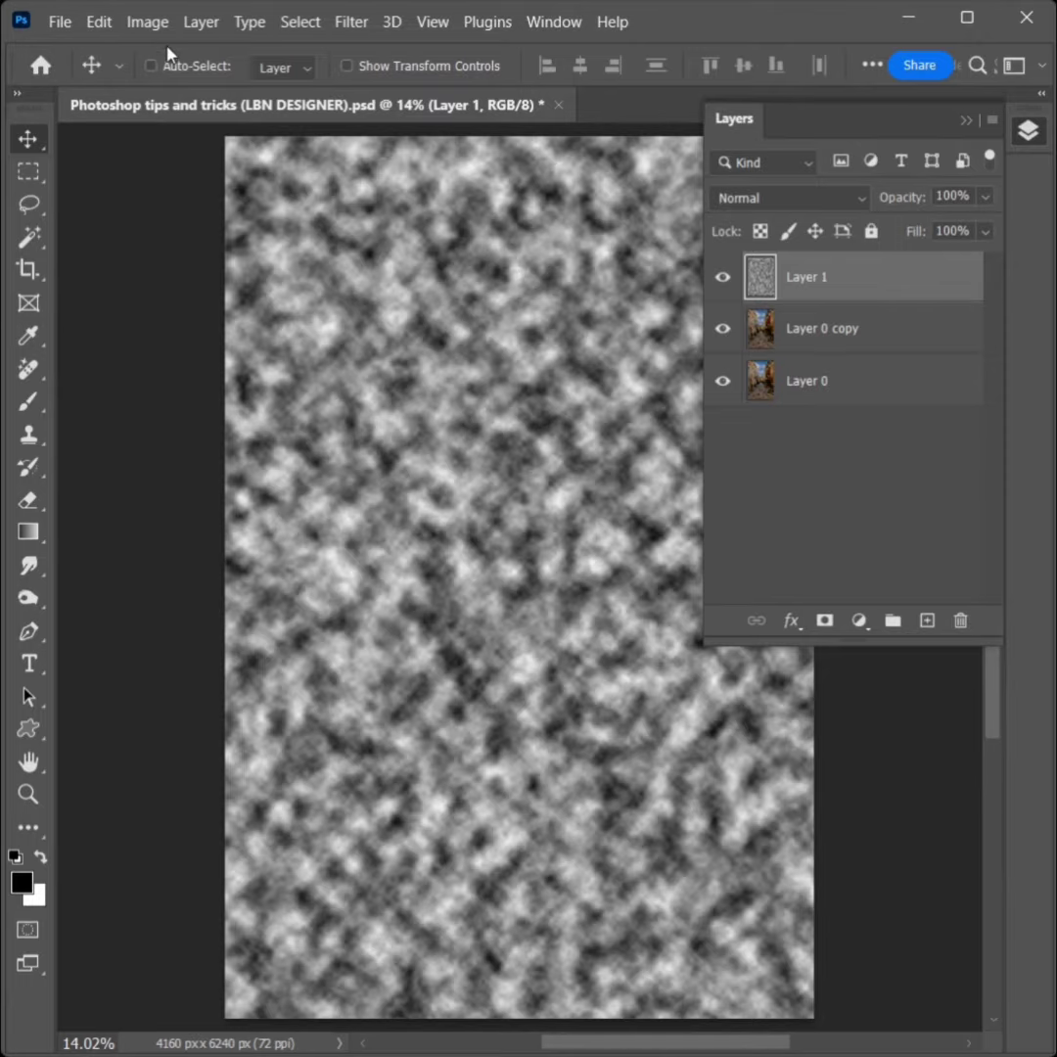
- Apply Levels with black input 94 and white 192, then cut the clouds to the clipboard
left_click(147, 22)
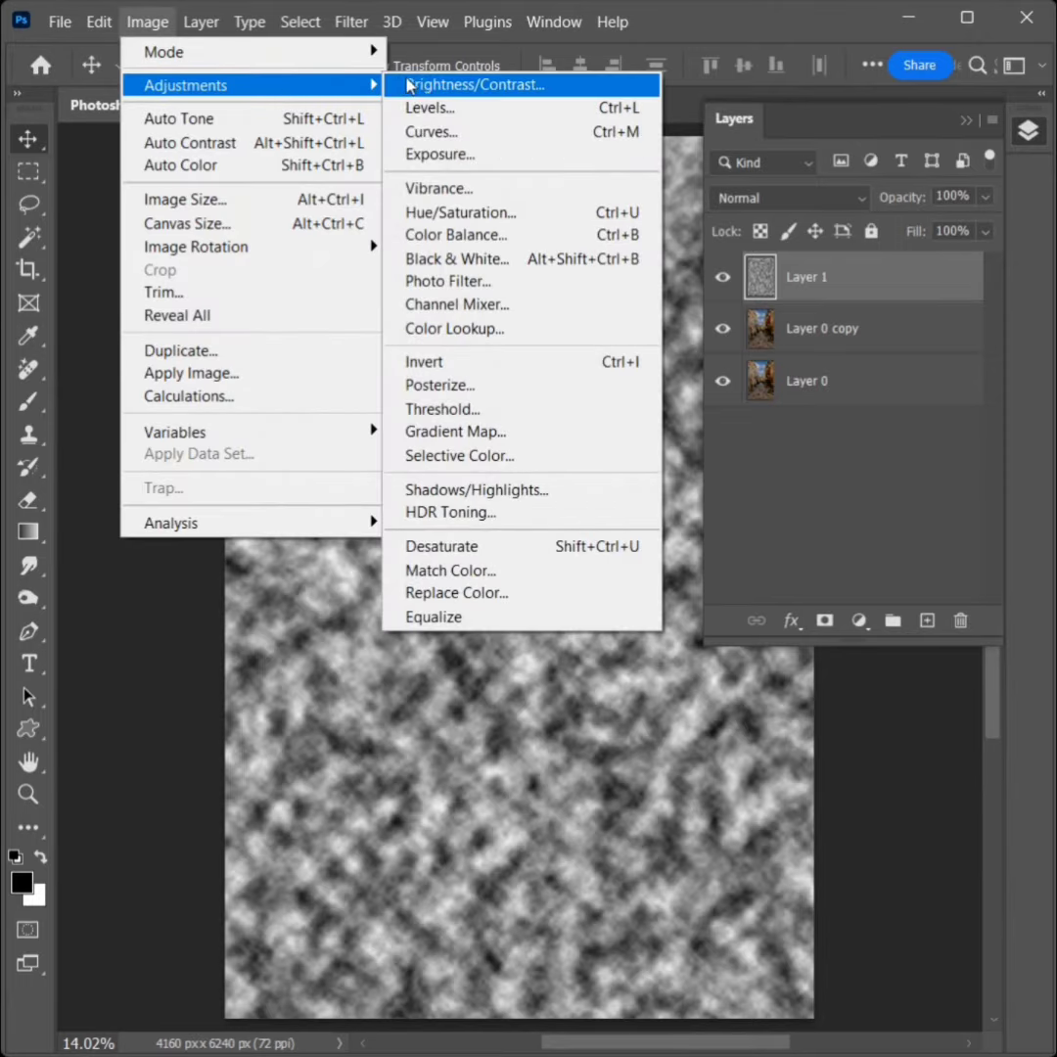
left_click(428, 108)
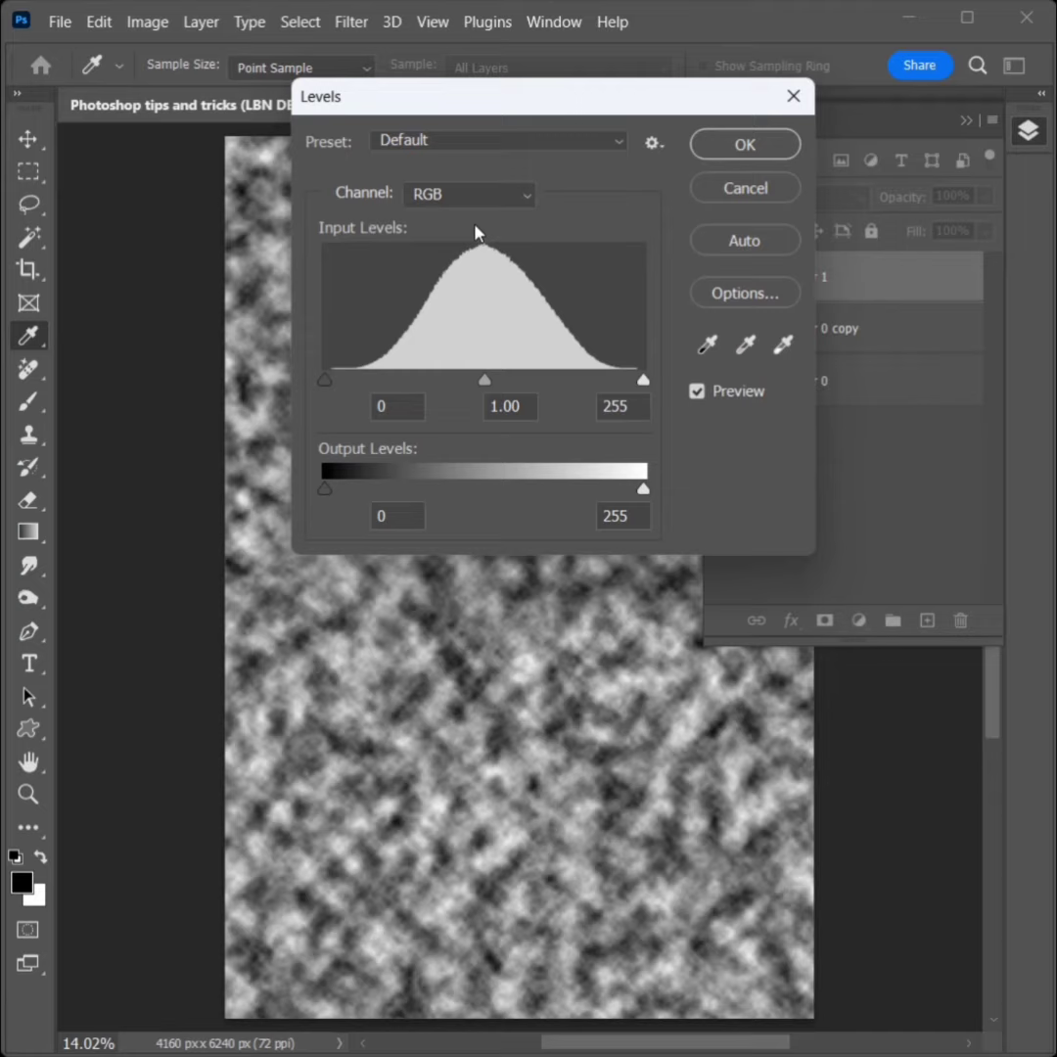
left_click_drag(324, 380, 413, 380)
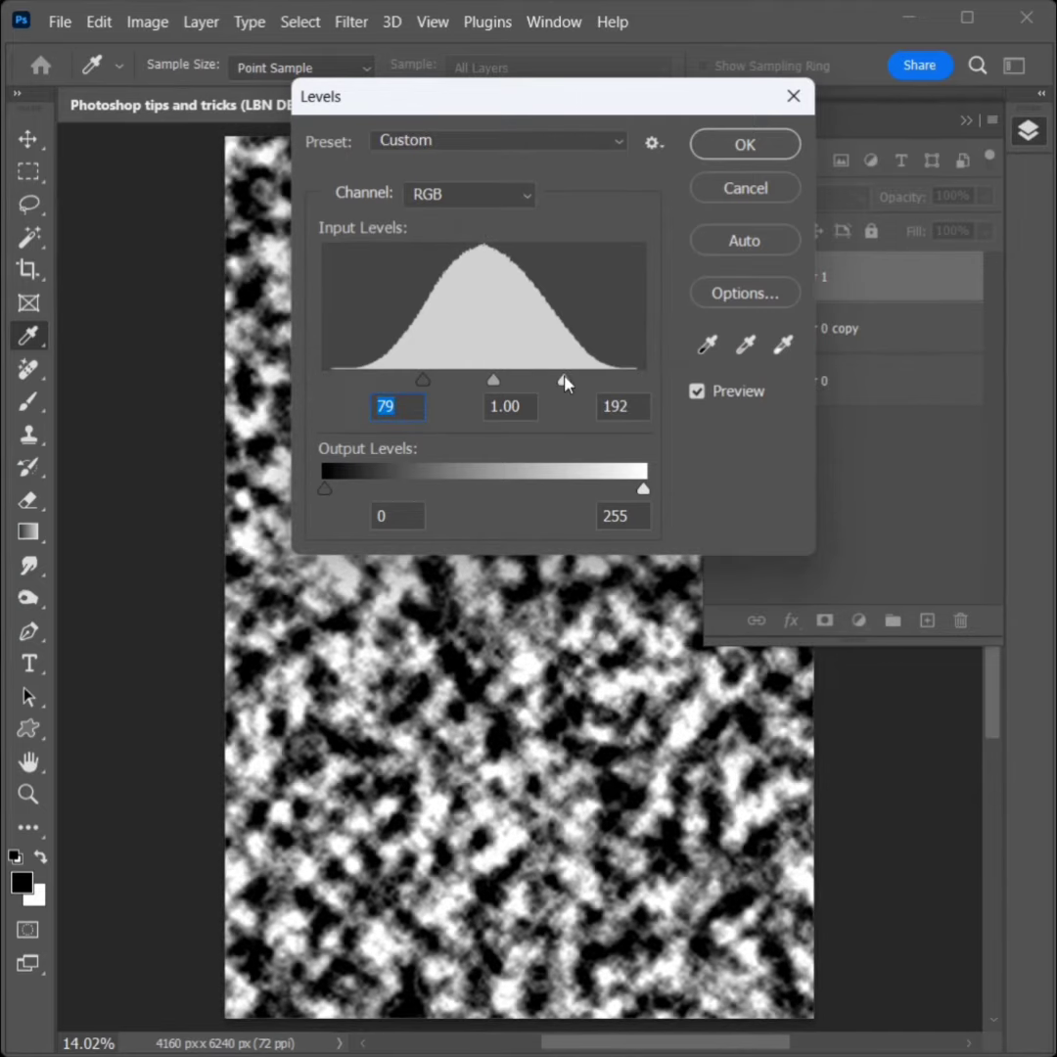
left_click_drag(423, 378, 442, 379)
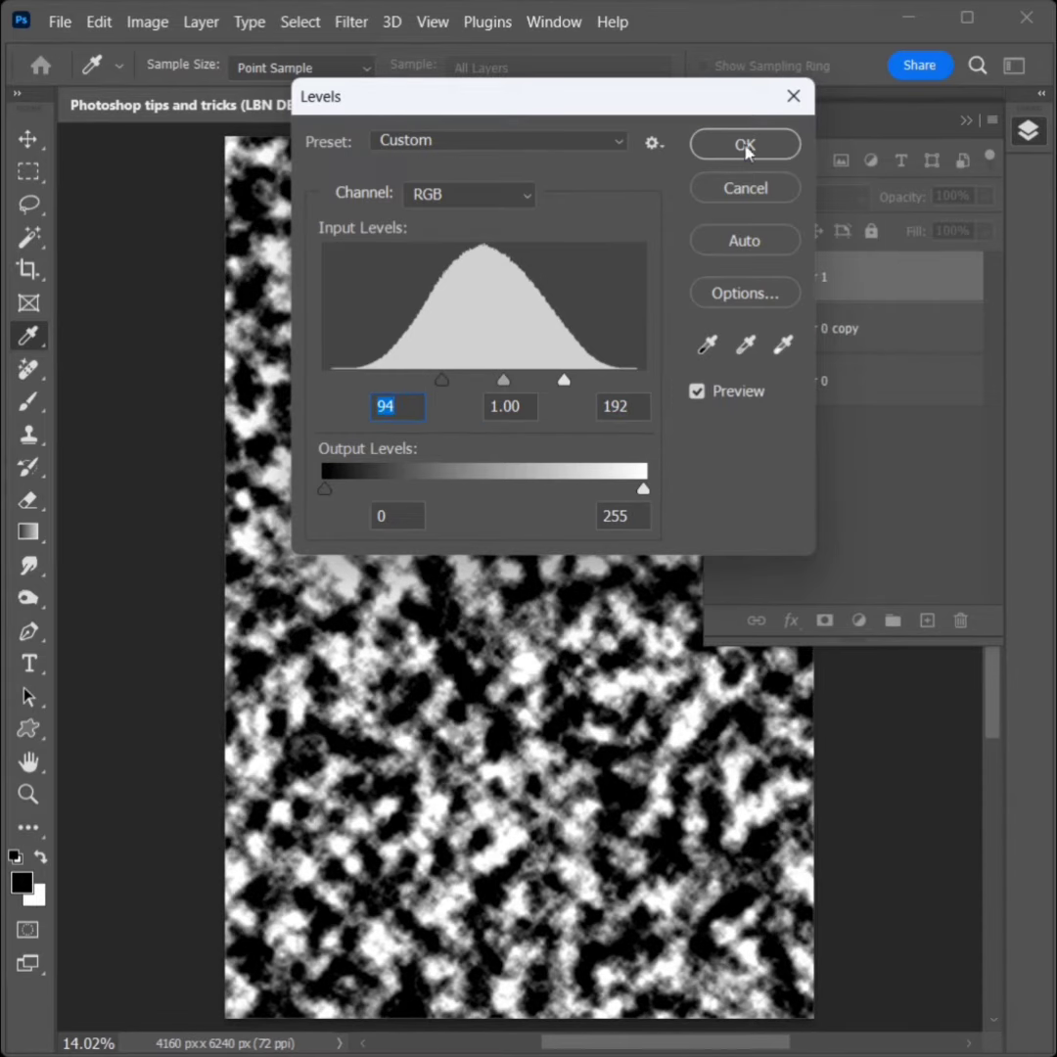
left_click(744, 144)
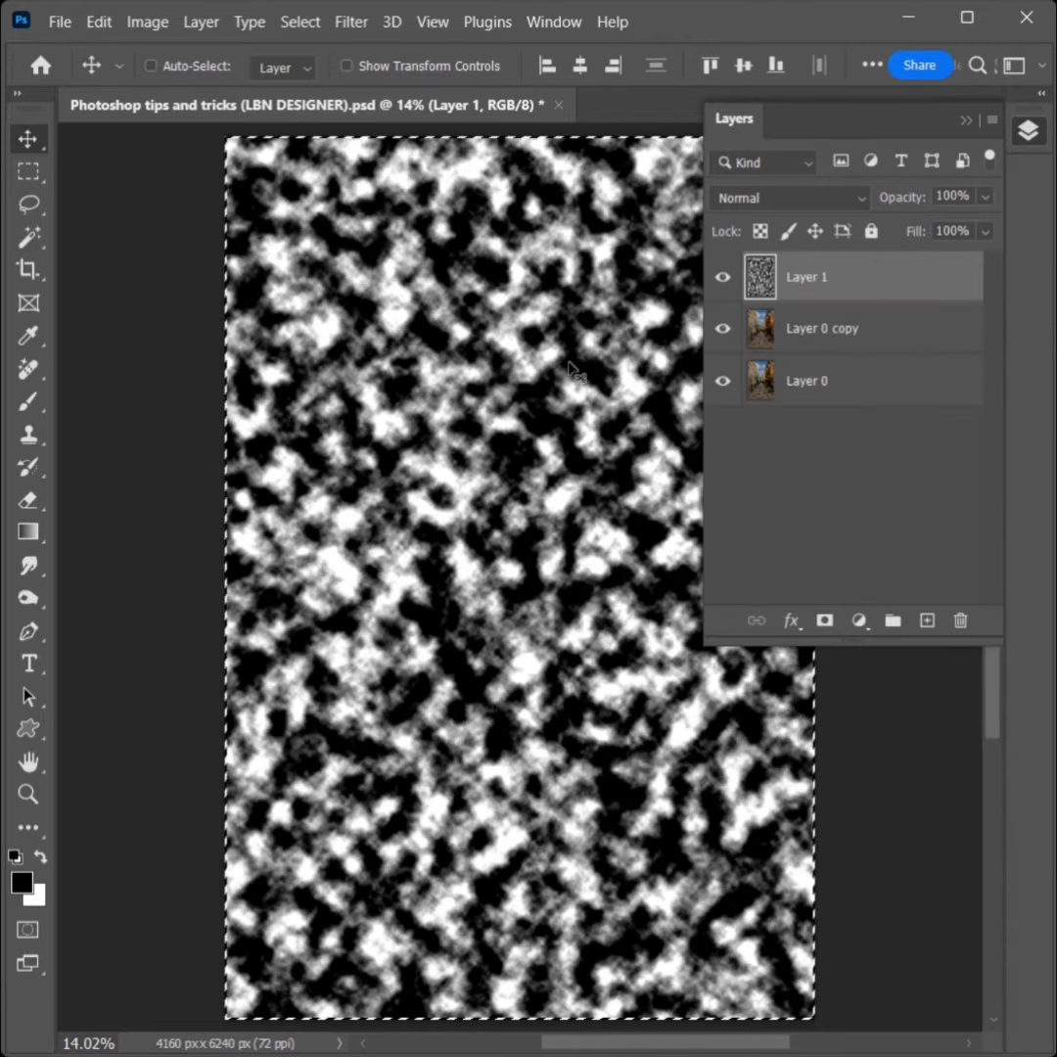
left_click(98, 21)
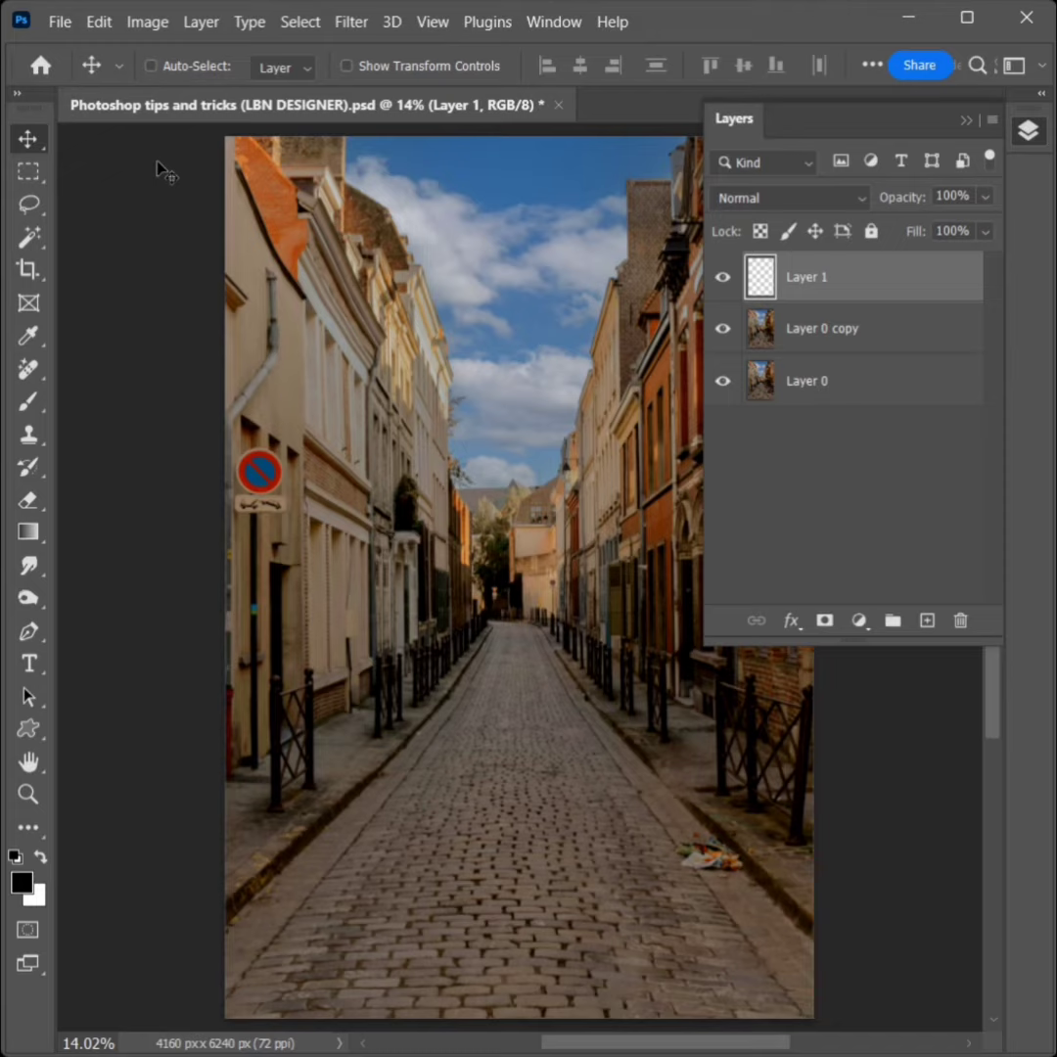
- In Vanishing Point, build a road plane and paste the clouds texture into it
left_click(352, 22)
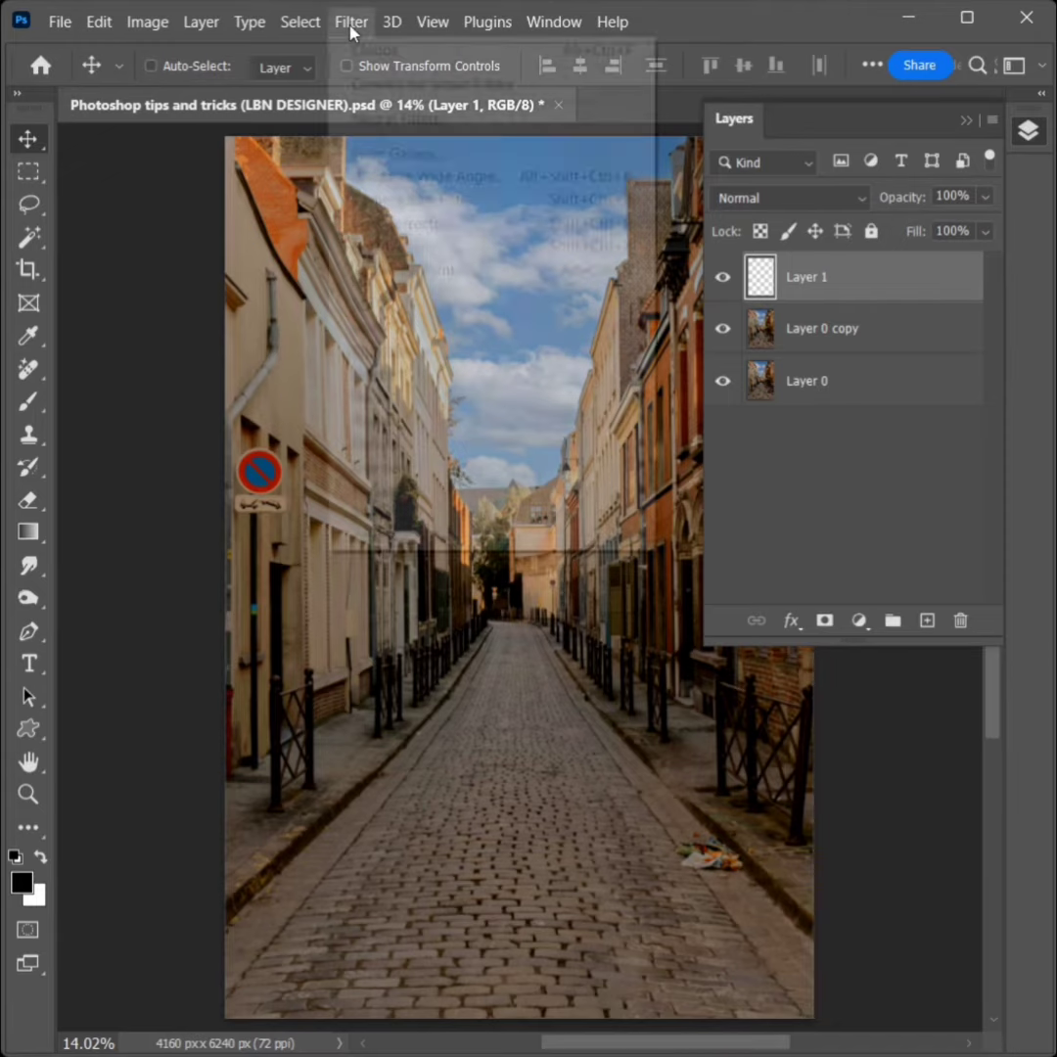
left_click(351, 20)
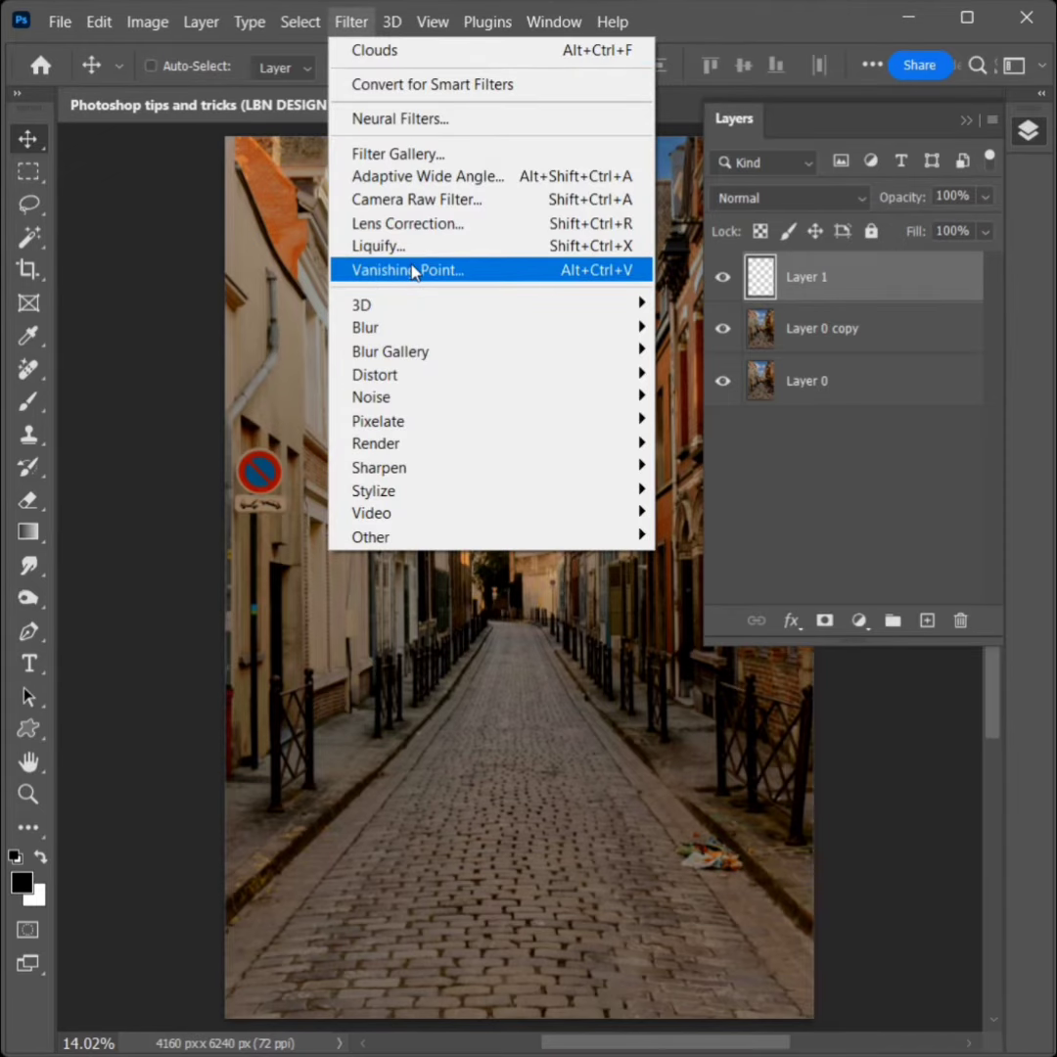
left_click(406, 269)
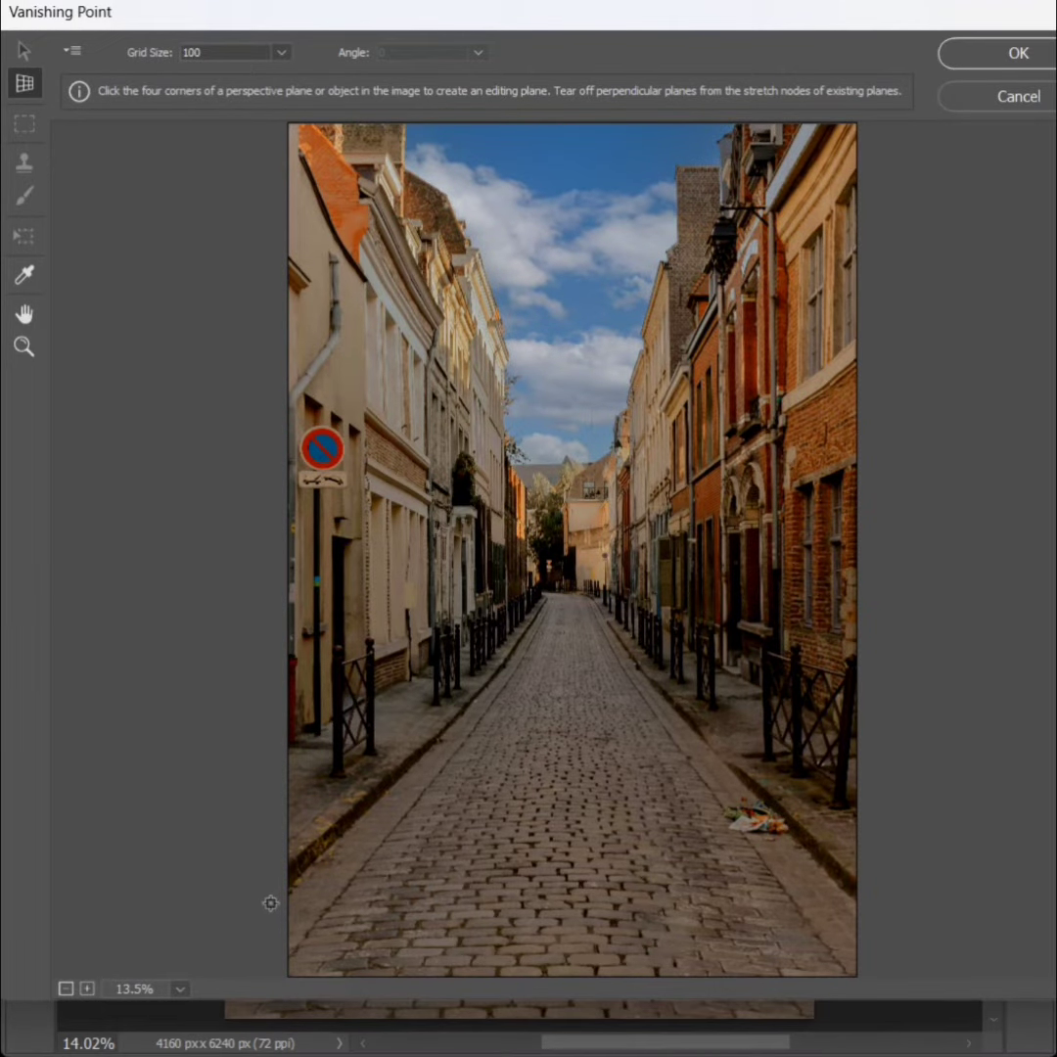
left_click(548, 607)
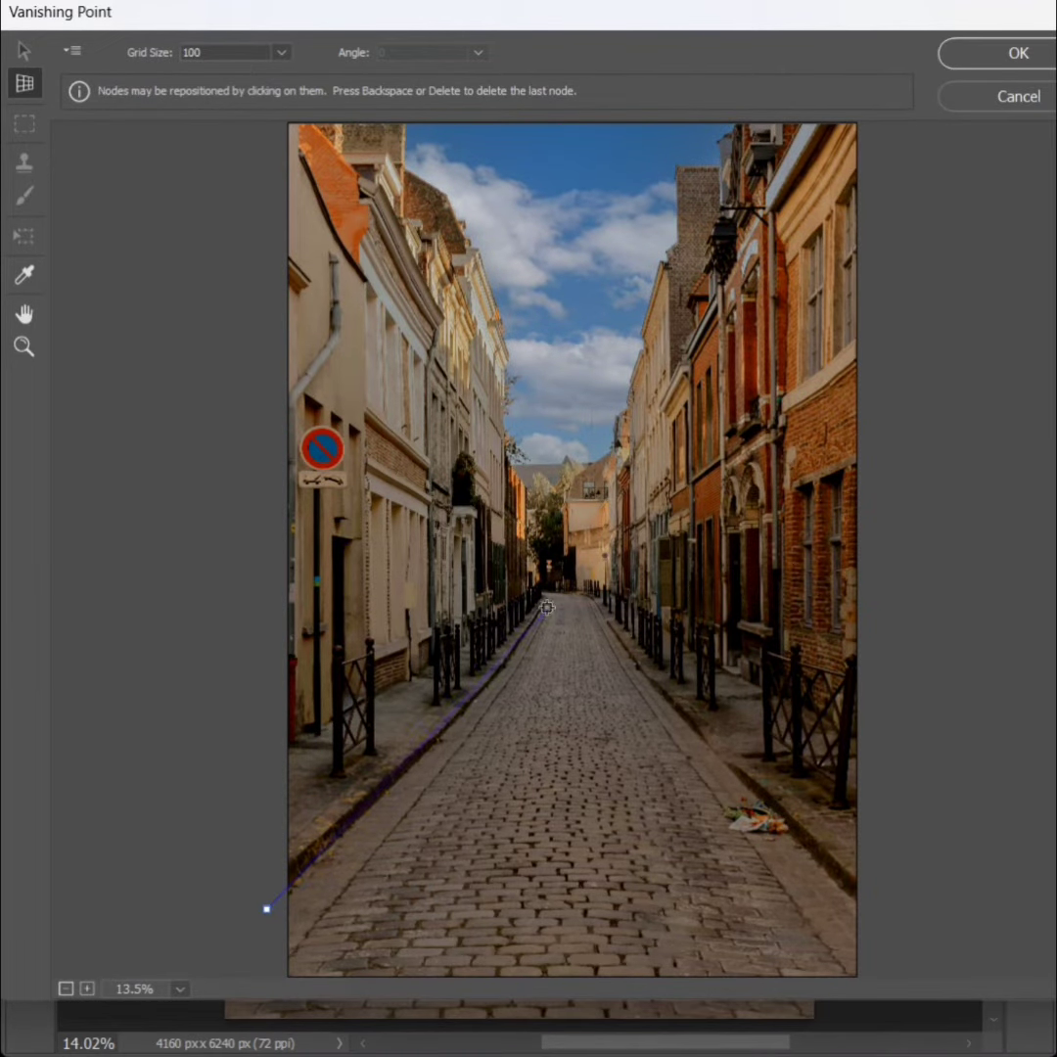
left_click(592, 592)
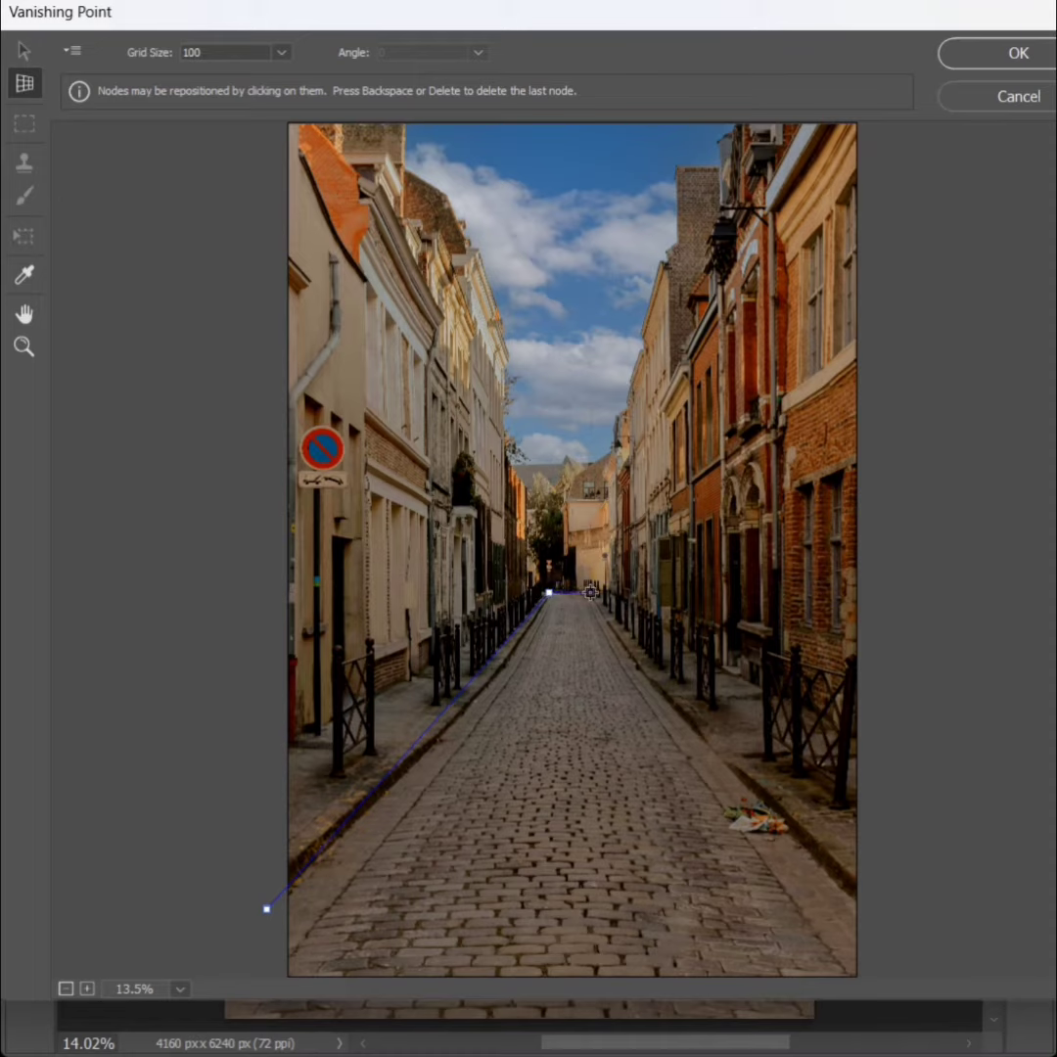
left_click(886, 889)
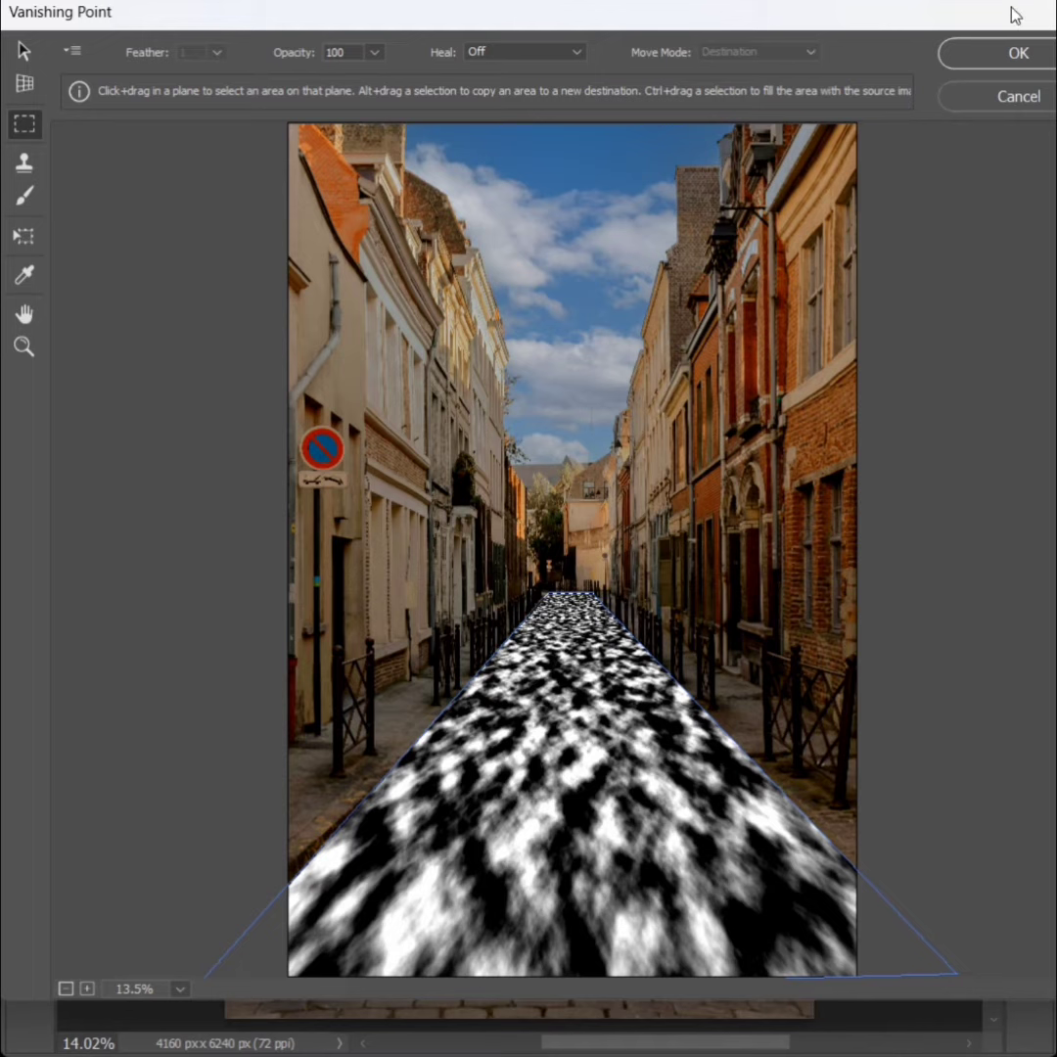
left_click(1017, 53)
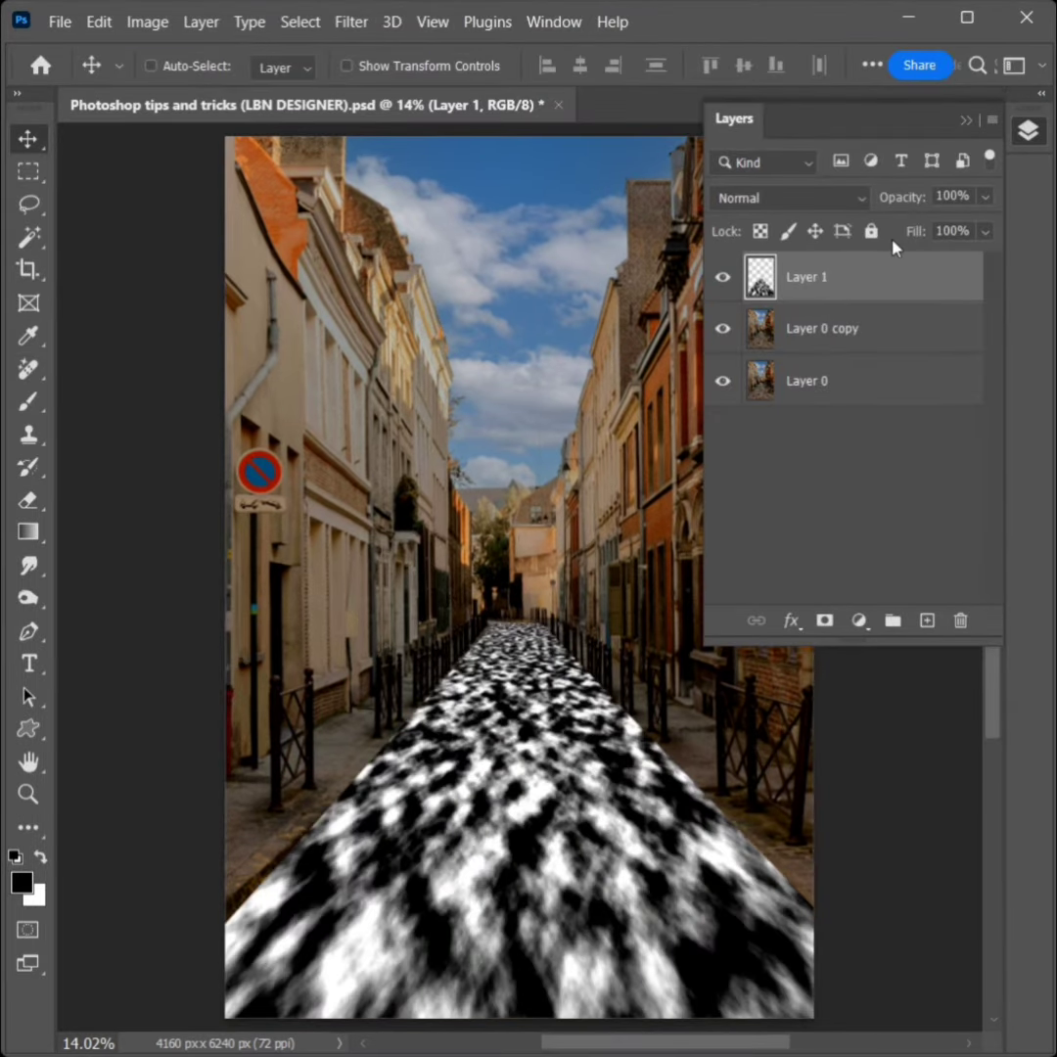
- Add a black Solid Color fill layer above Layer 0 copy, beneath the texture
left_click(823, 328)
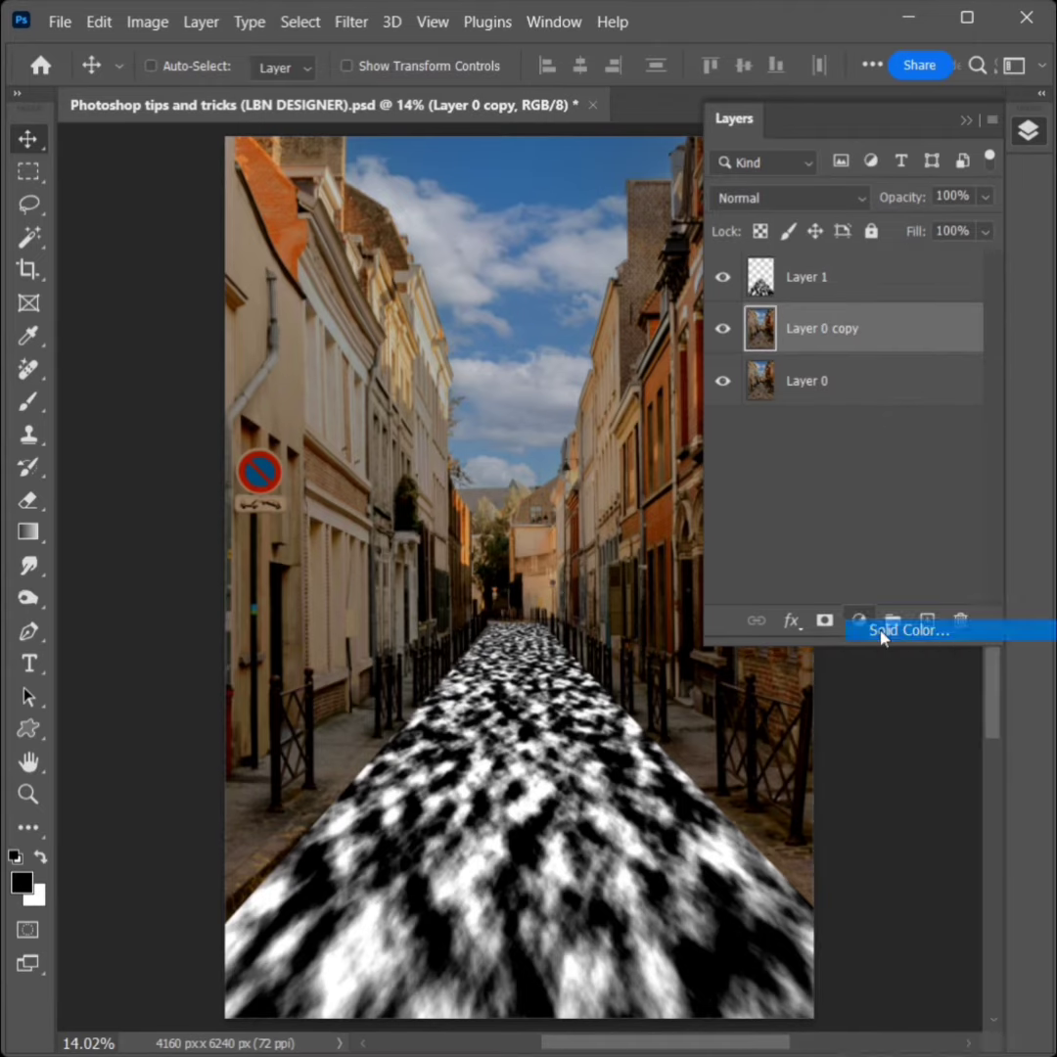
left_click(908, 630)
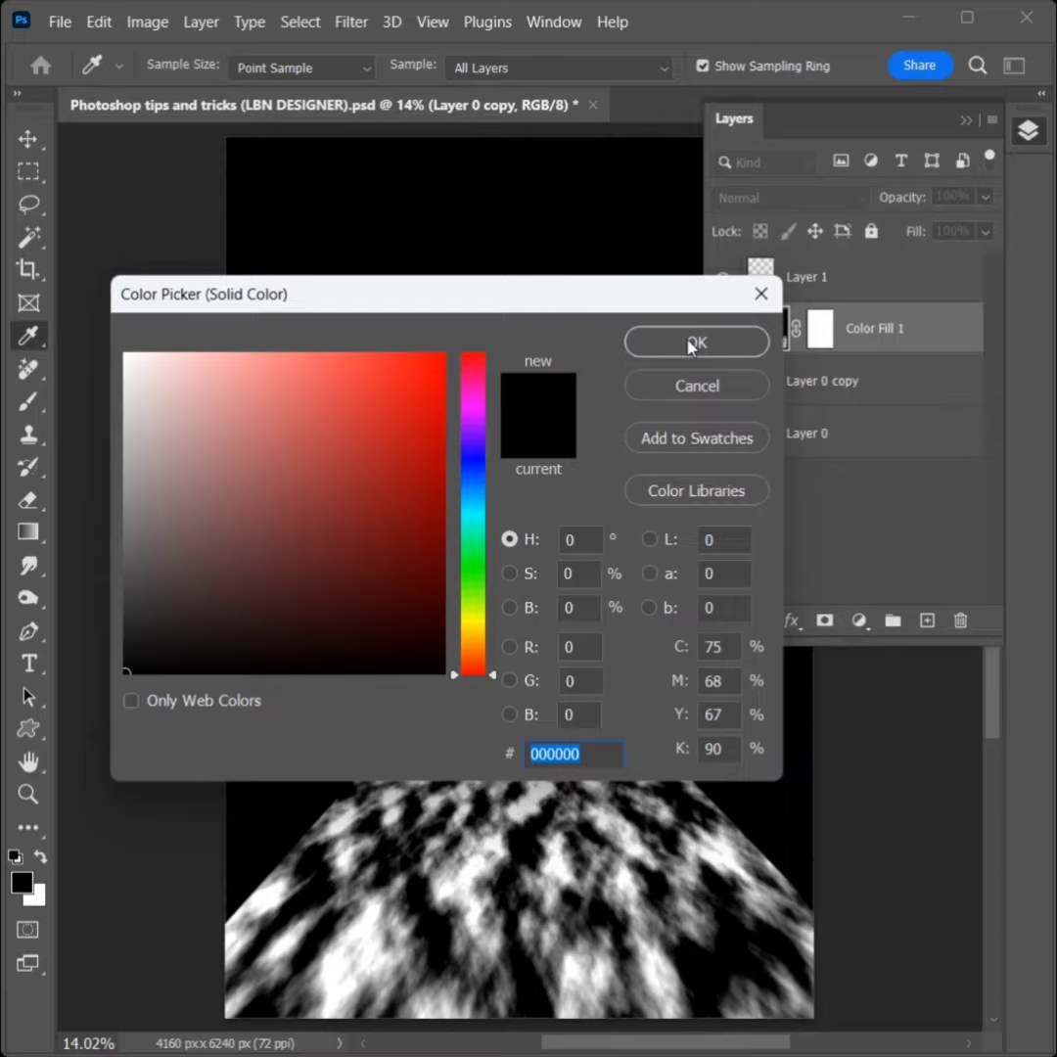
left_click(696, 342)
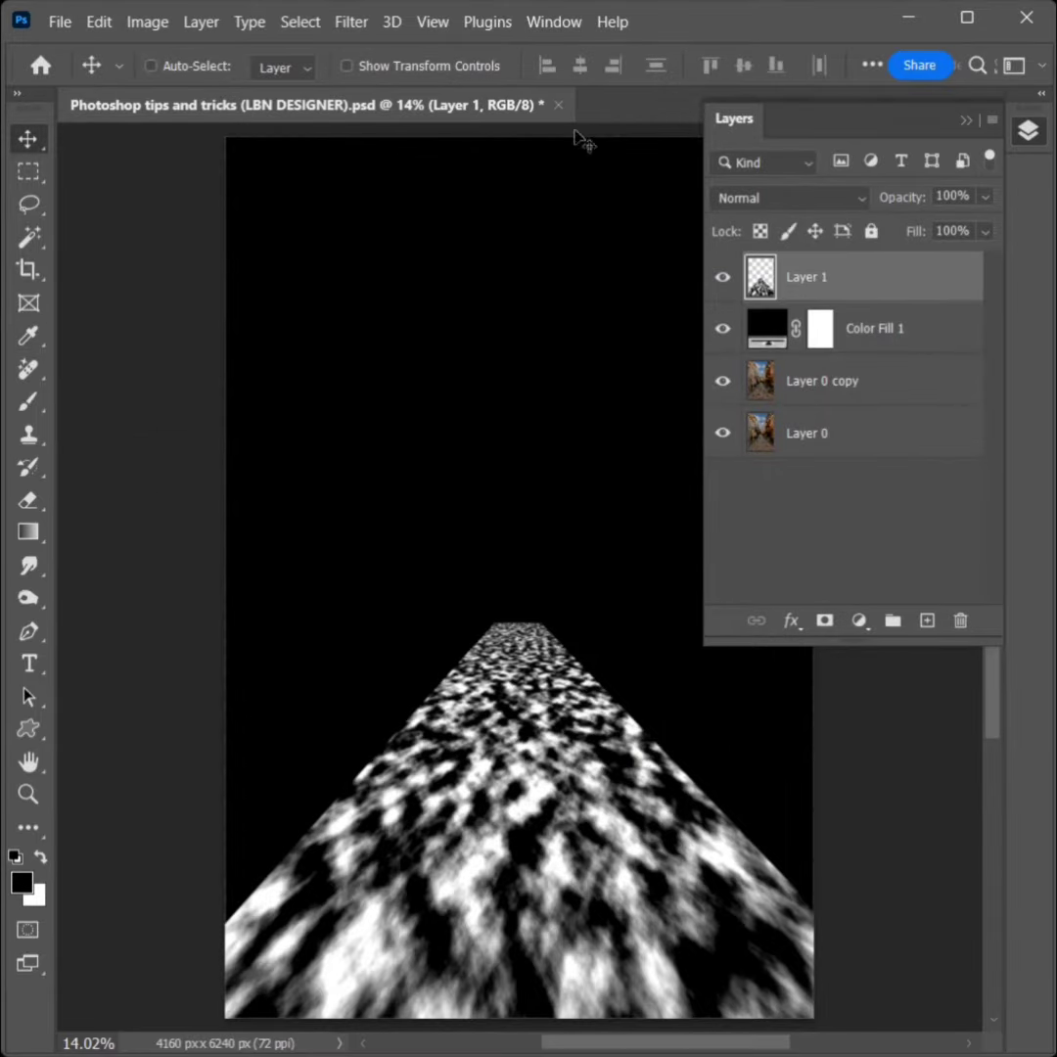
left_click(553, 22)
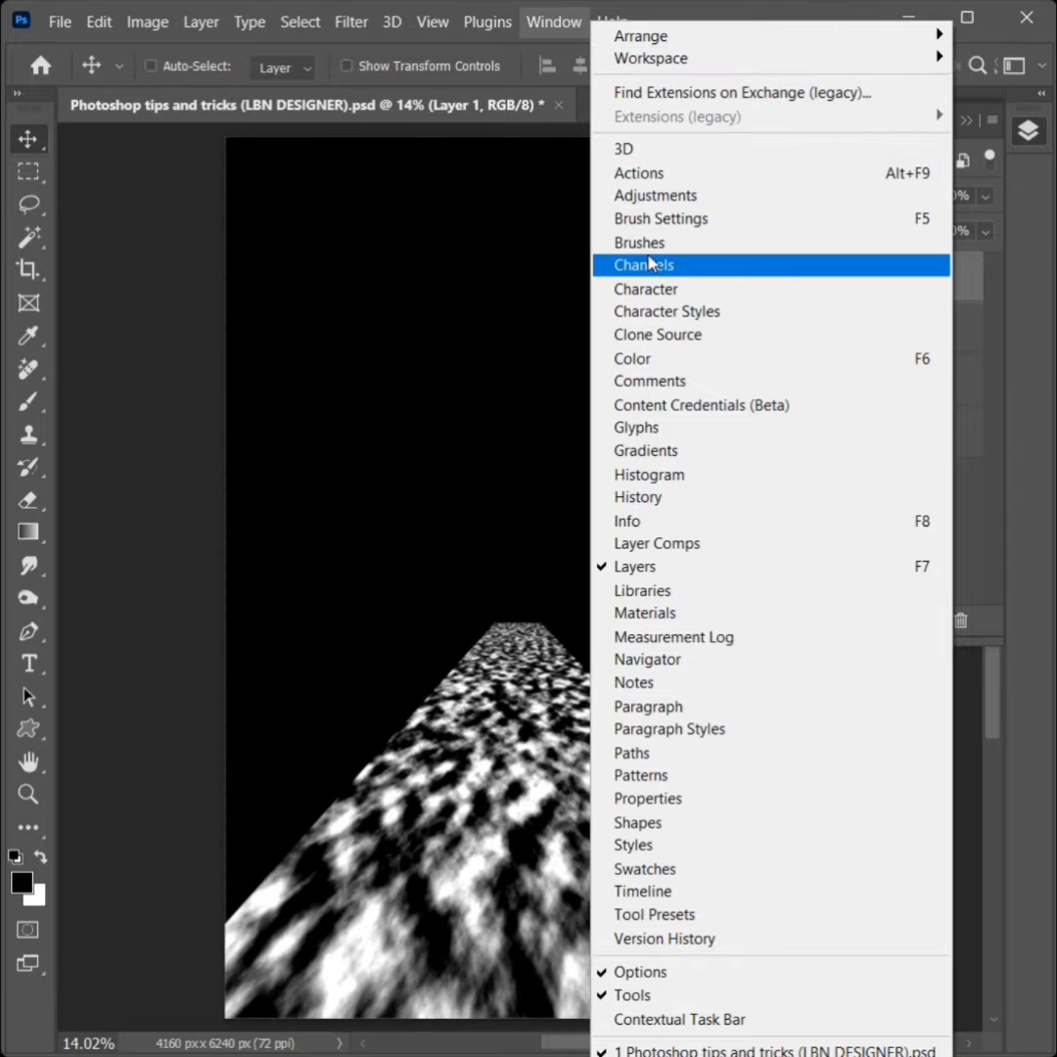
- Load the RGB channel's luminosity as a selection and move Layer 0 copy to the top
left_click(643, 264)
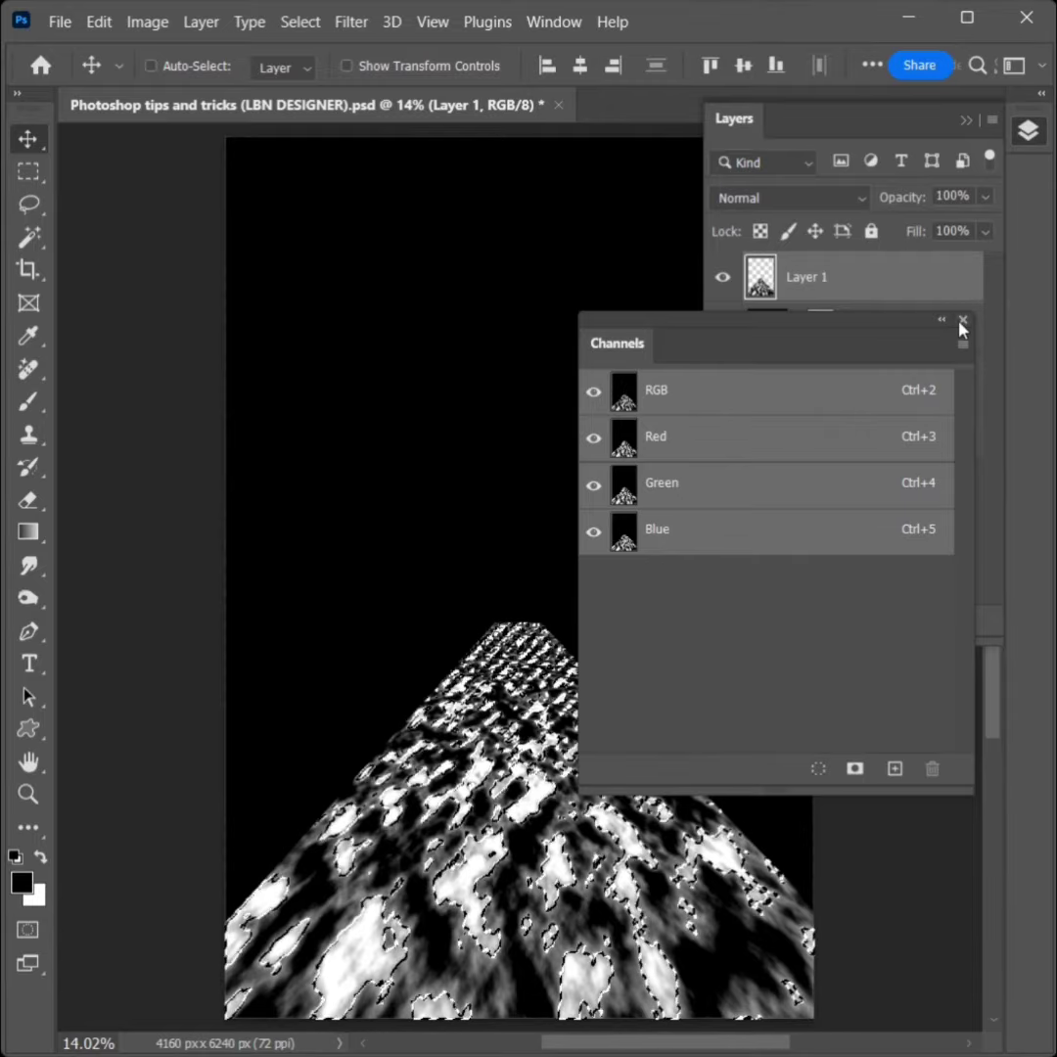
left_click(964, 321)
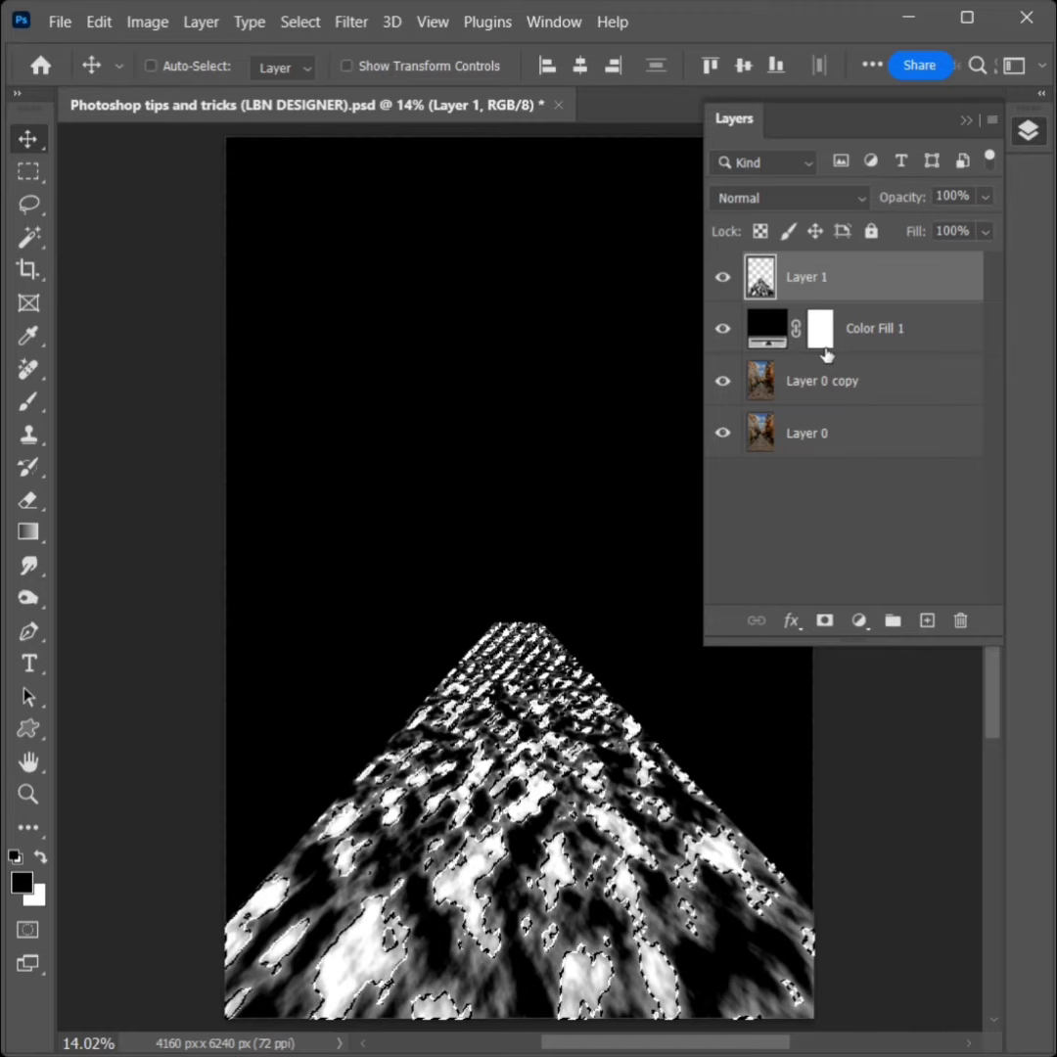
left_click(822, 380)
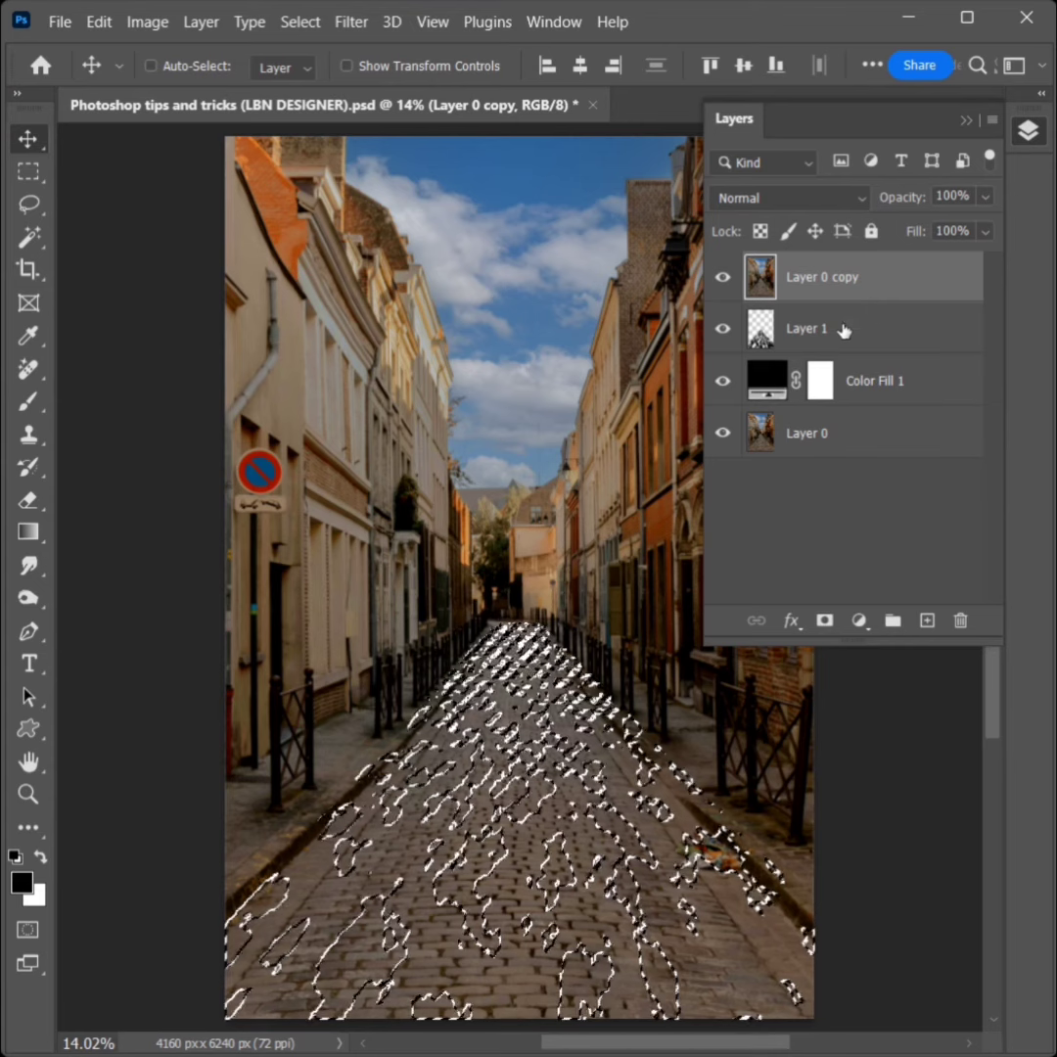
- Hide the texture layer, mask Layer 0 copy with the selection, and flip it vertically
left_click(722, 328)
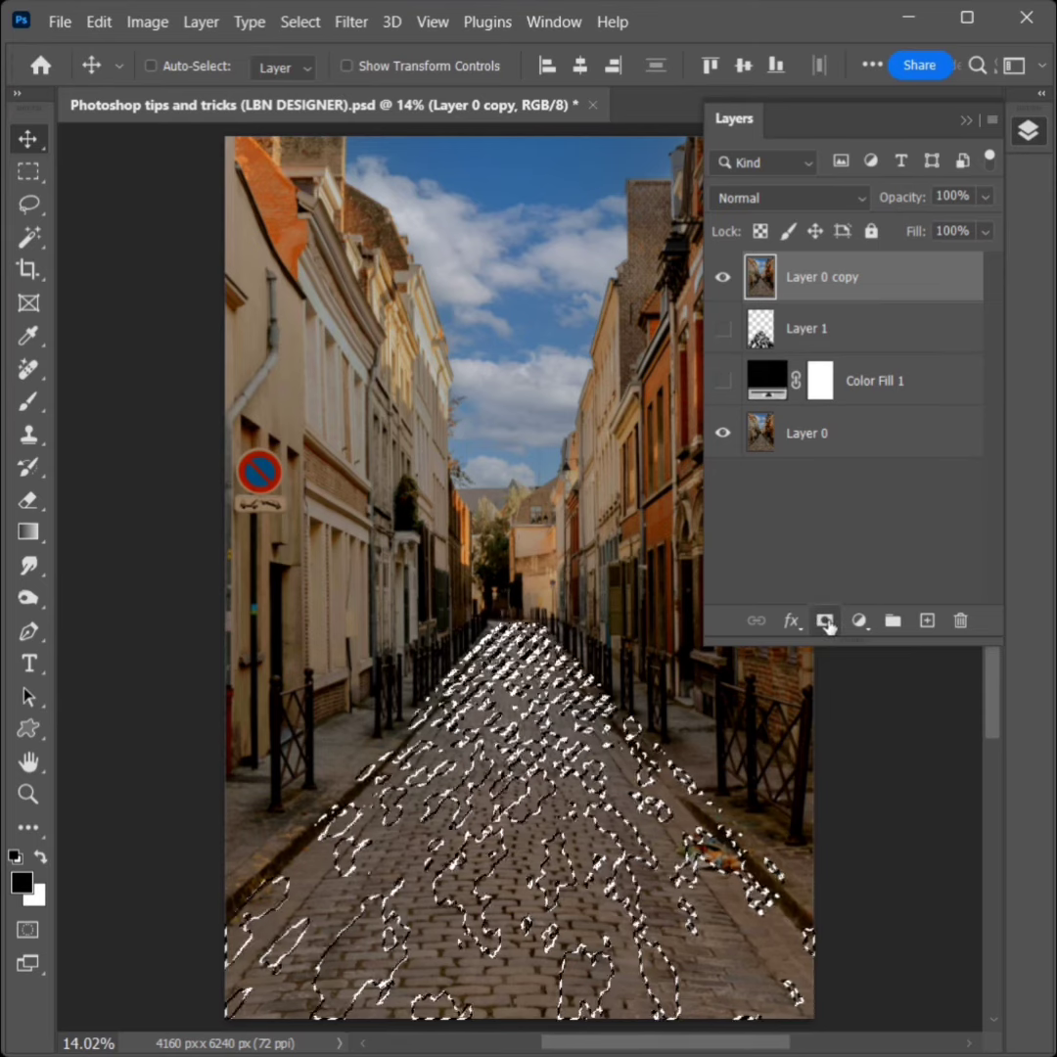
left_click(824, 620)
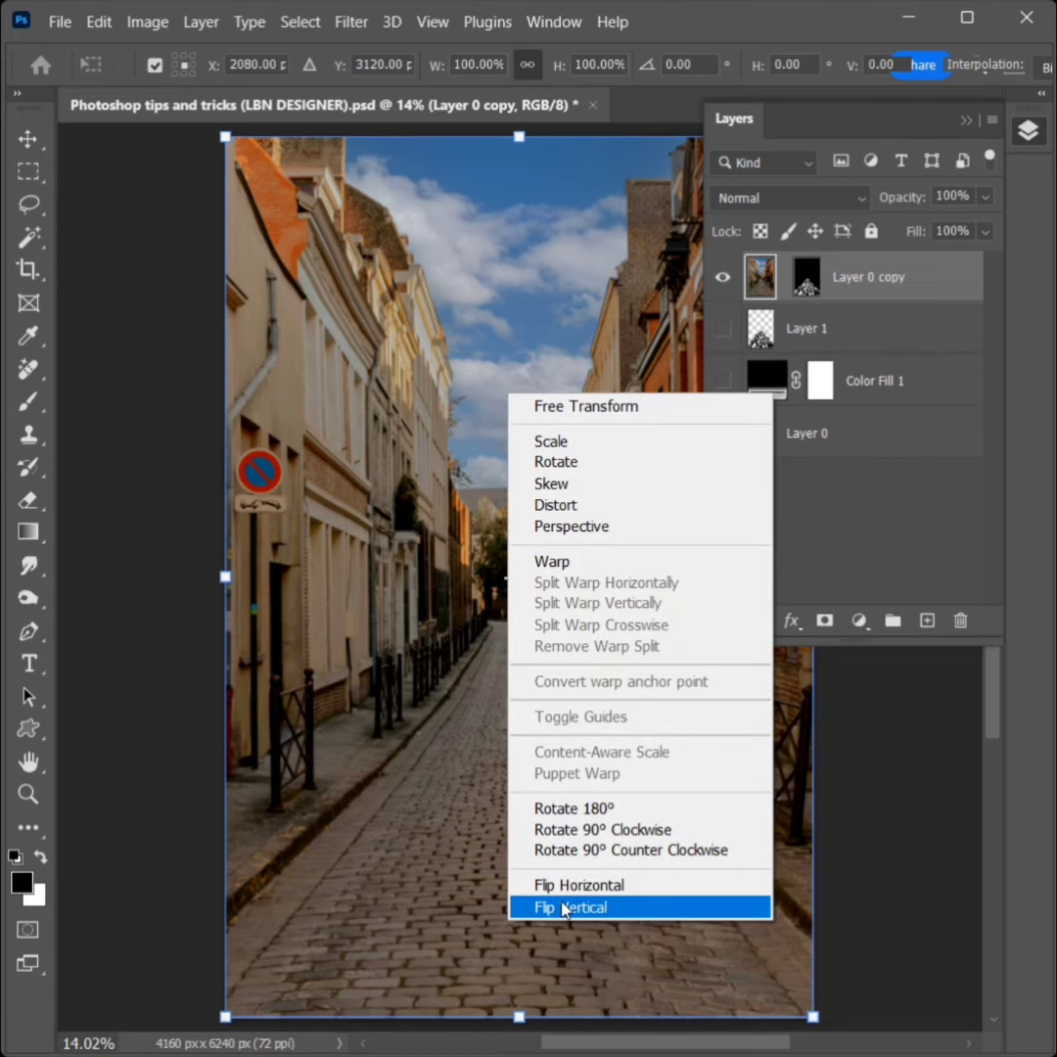
left_click(571, 908)
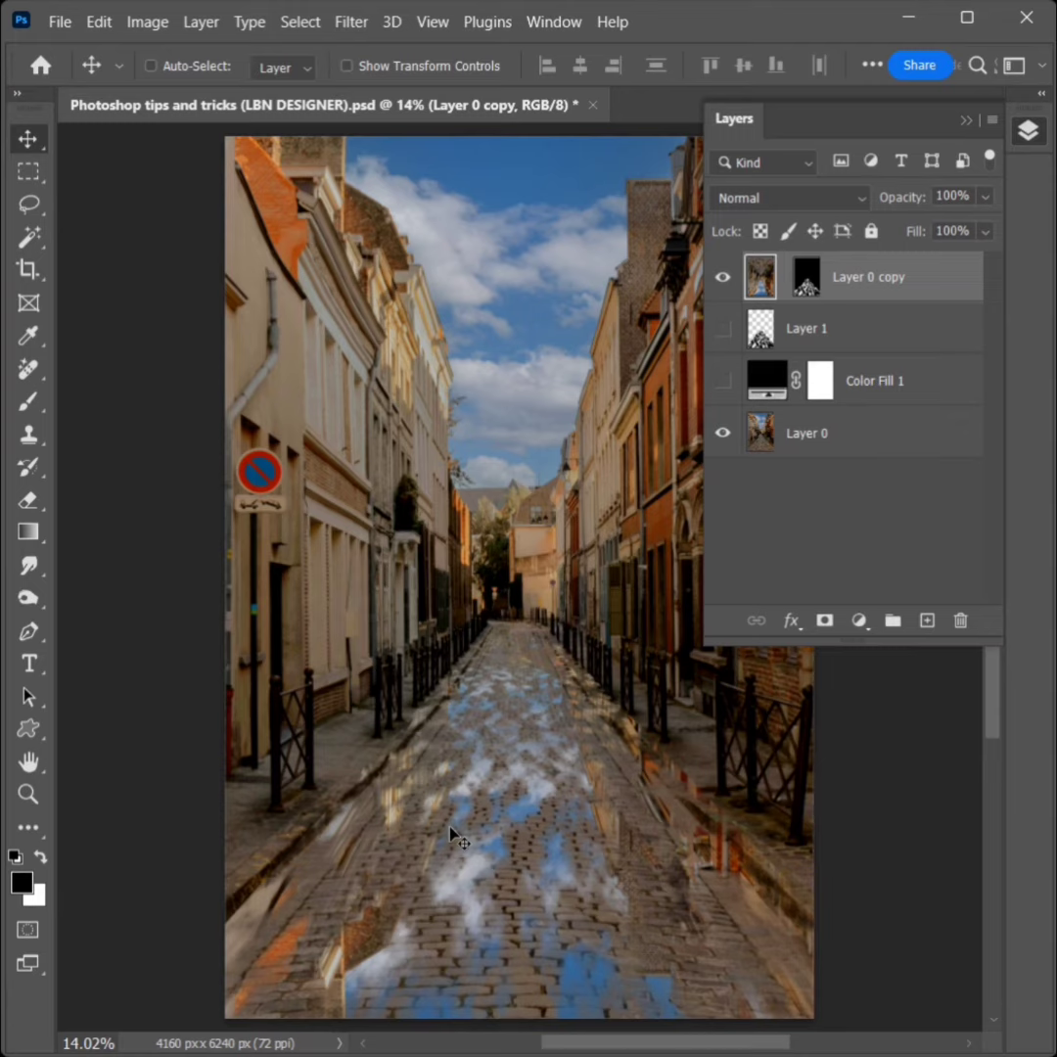
left_click(351, 21)
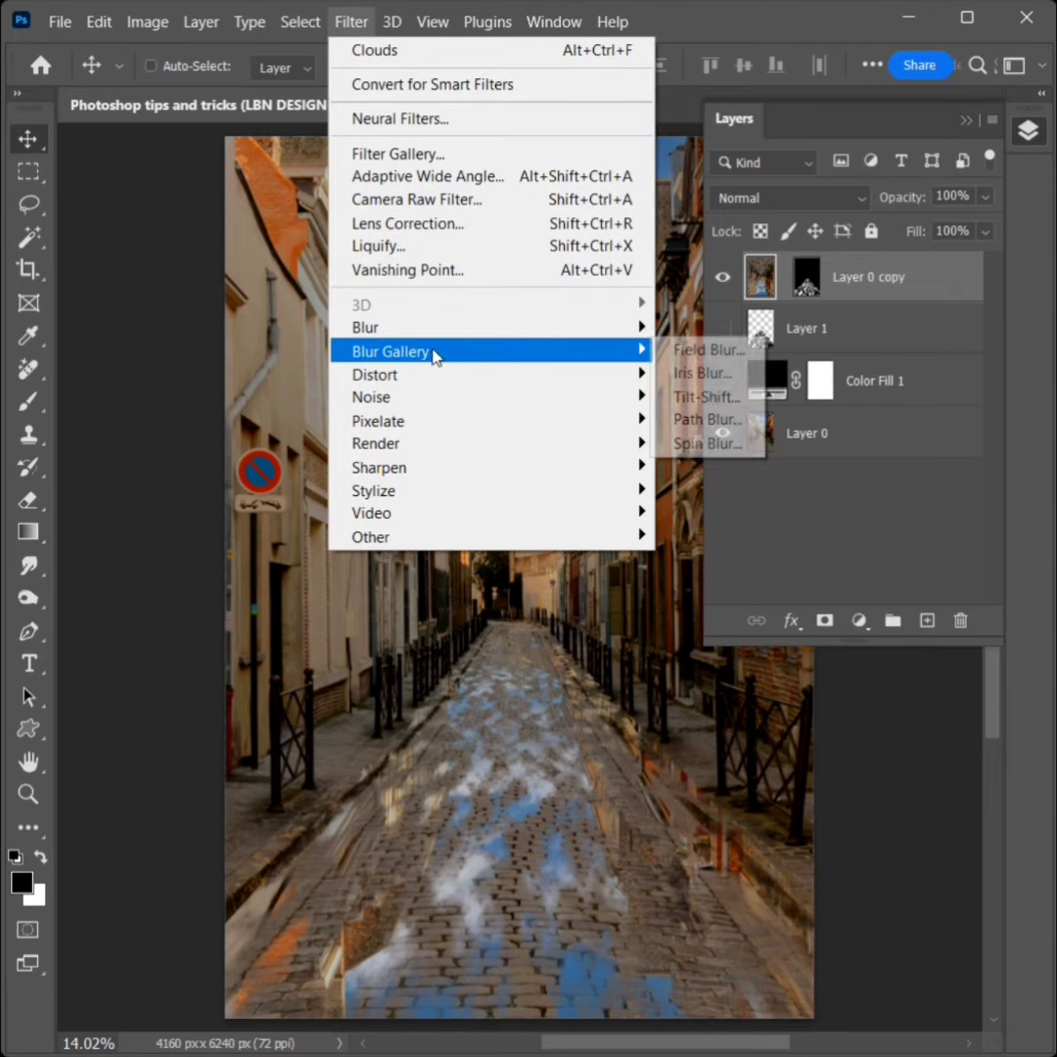
mouse_move(703, 419)
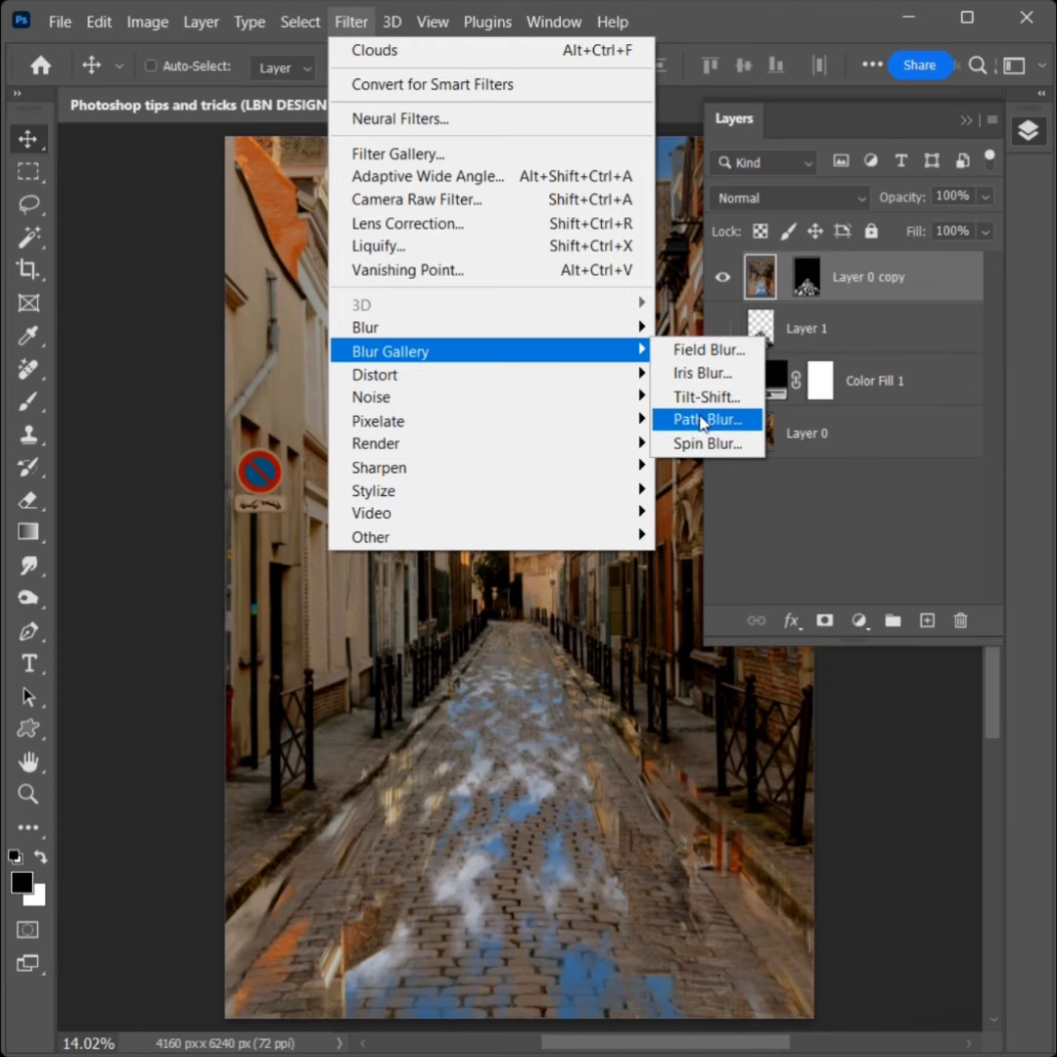
- Apply a Path Blur with the path running from the horizon down the road
left_click(702, 419)
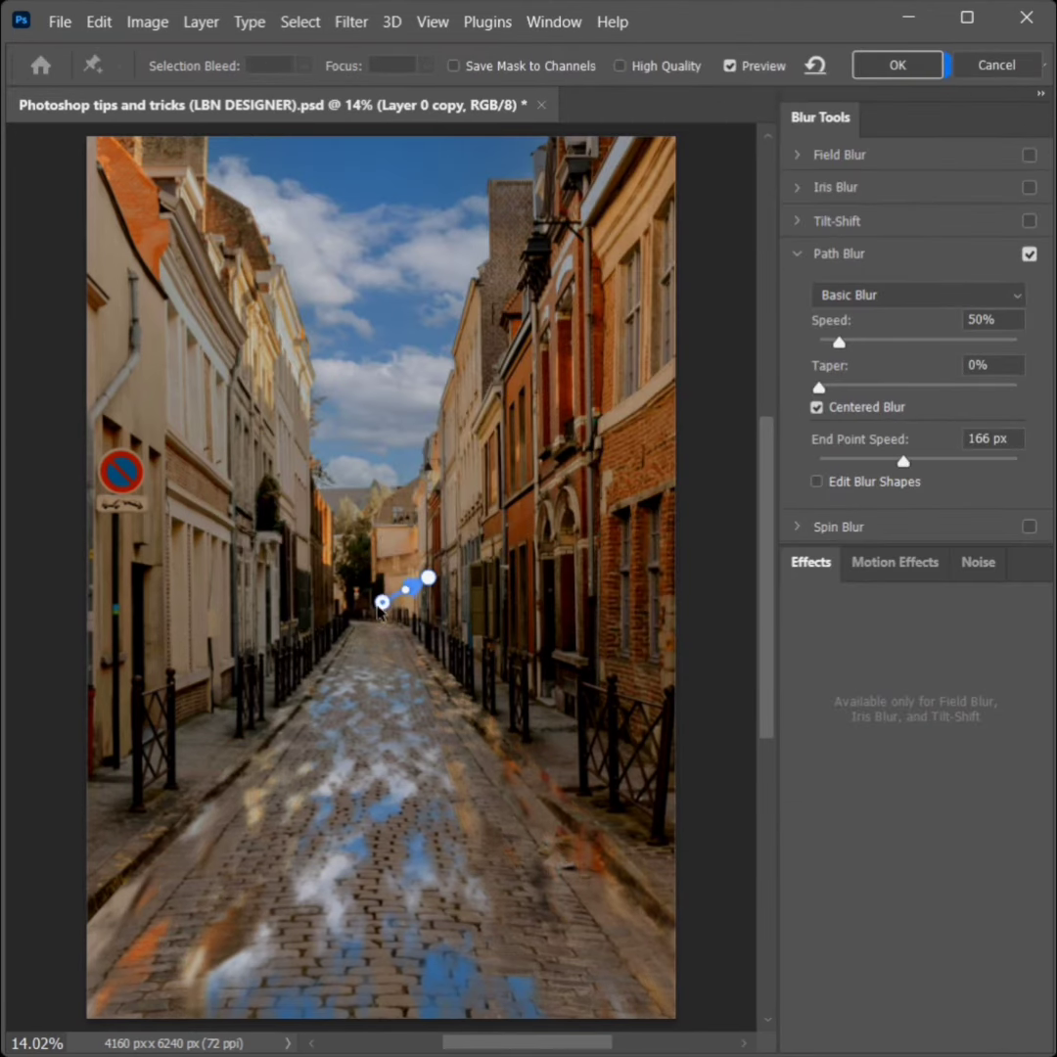
left_click_drag(427, 581, 428, 614)
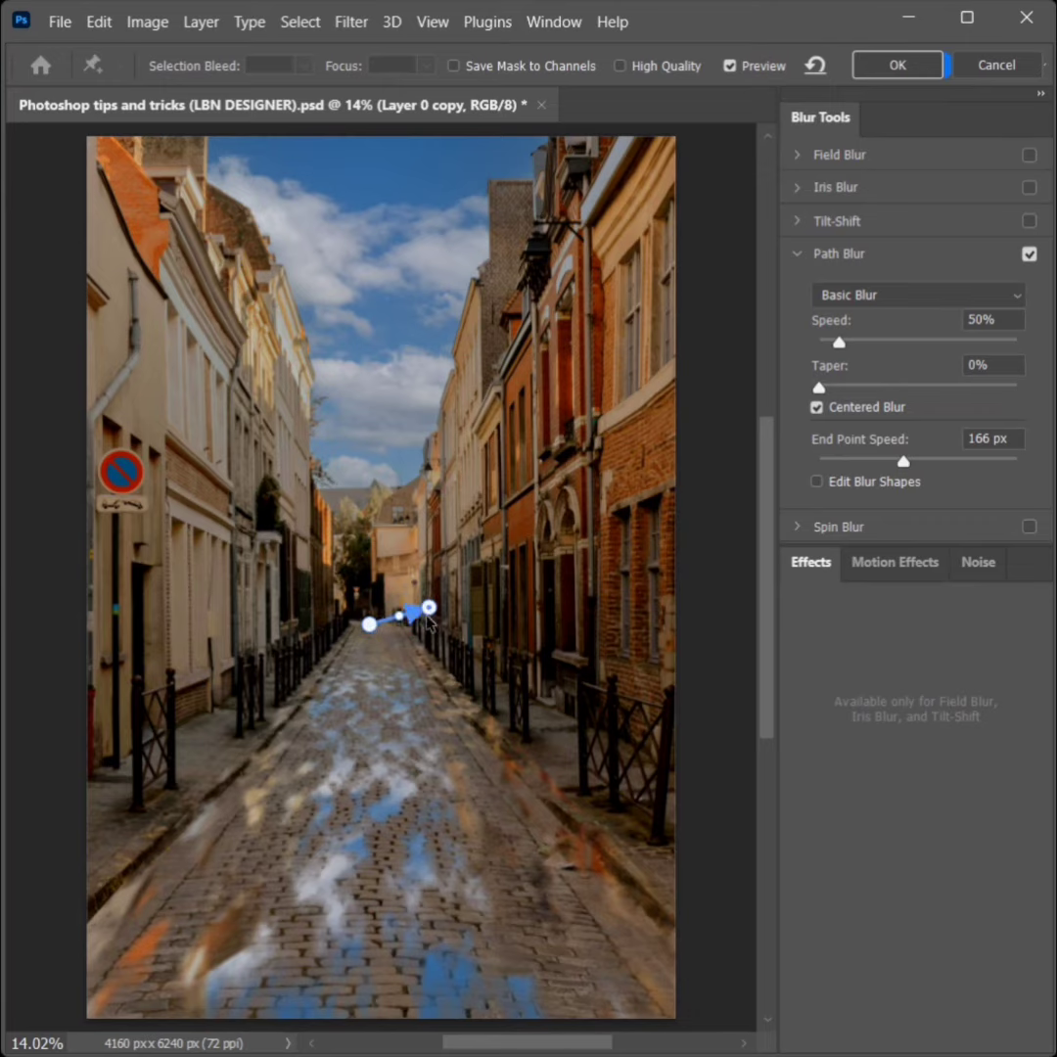
left_click_drag(428, 609, 370, 734)
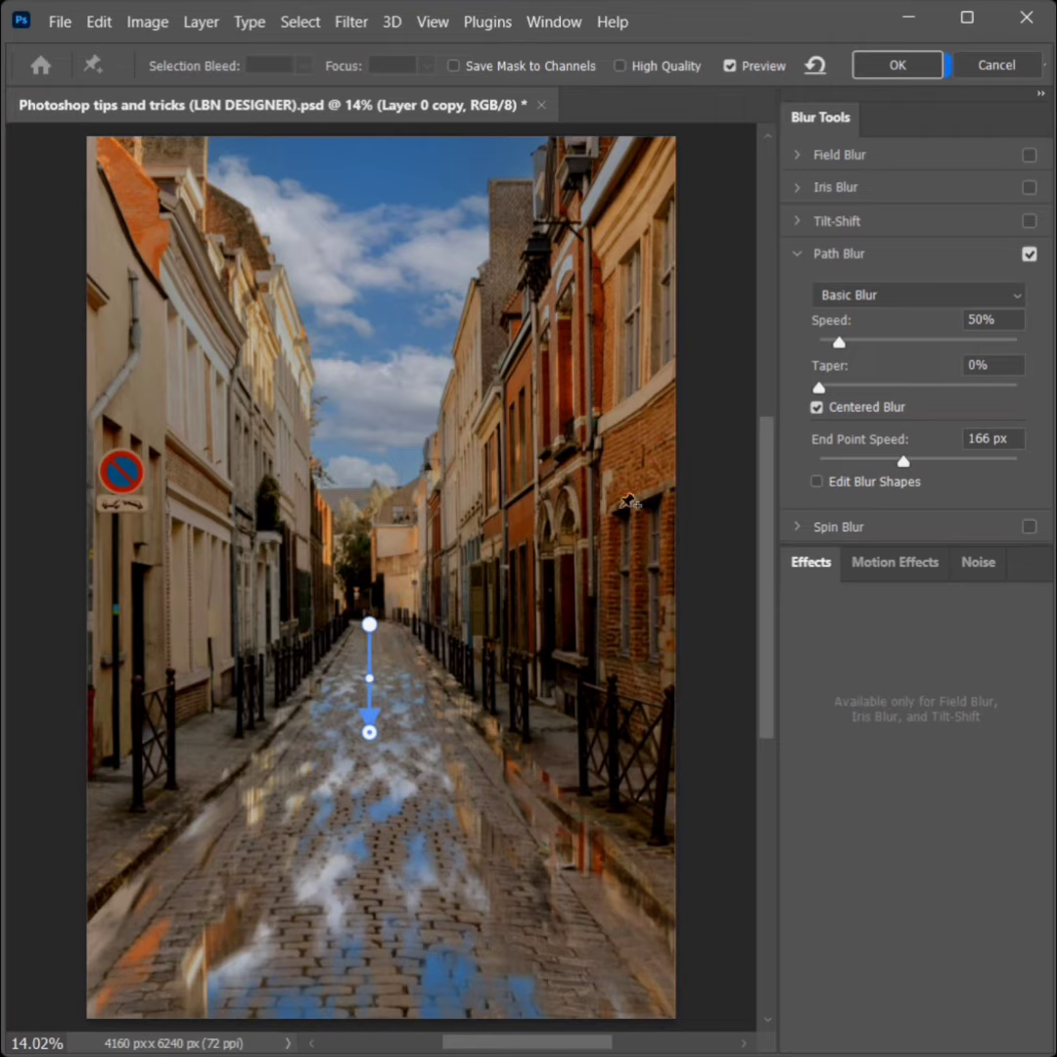
left_click(731, 66)
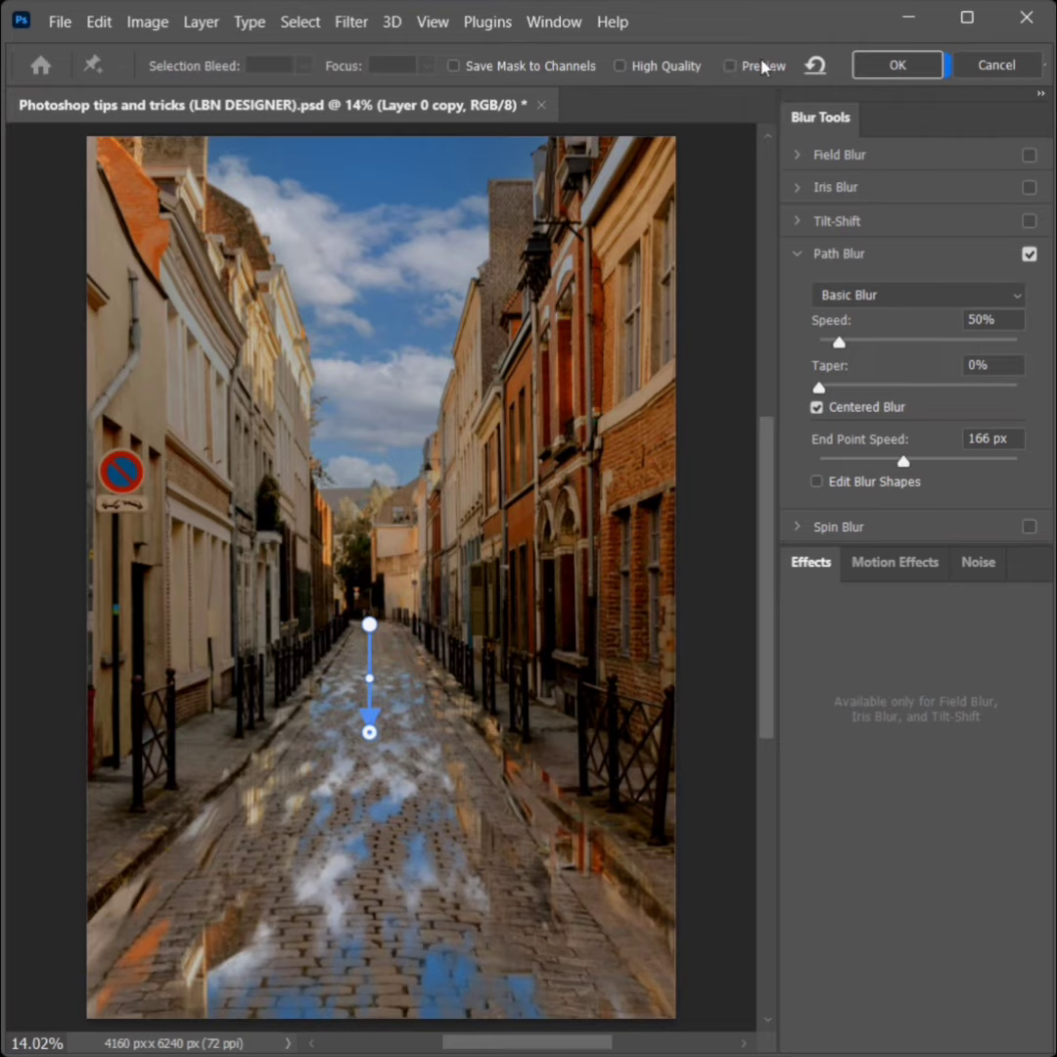
left_click(730, 66)
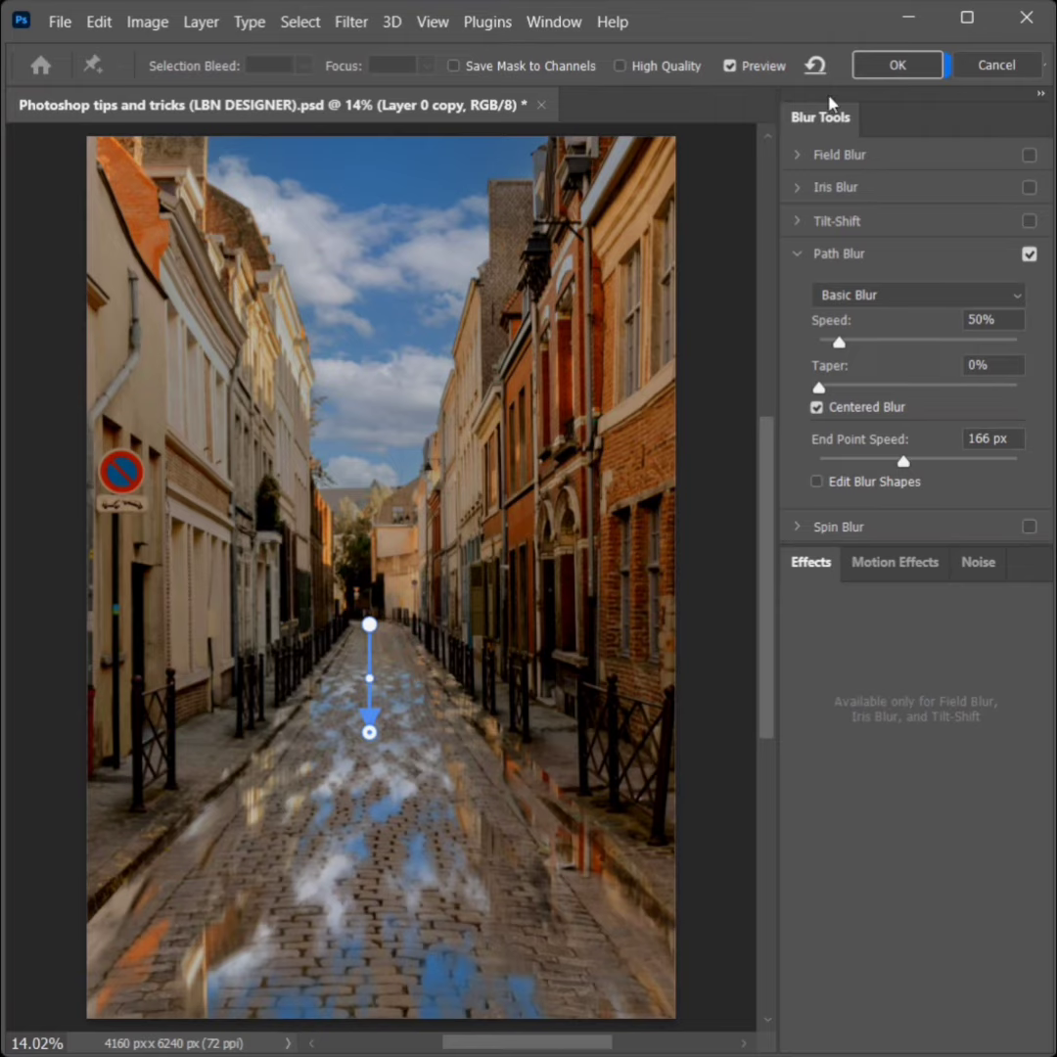
left_click(896, 64)
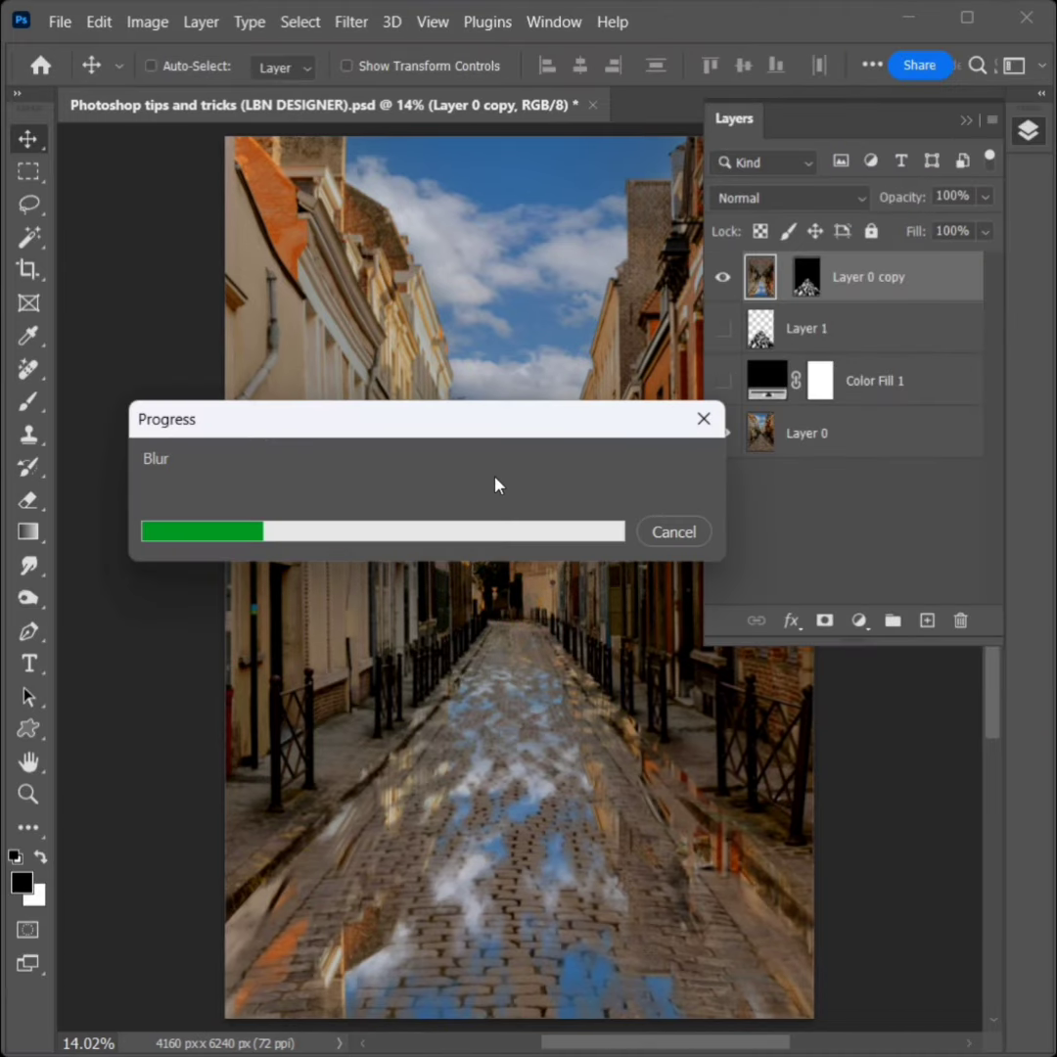